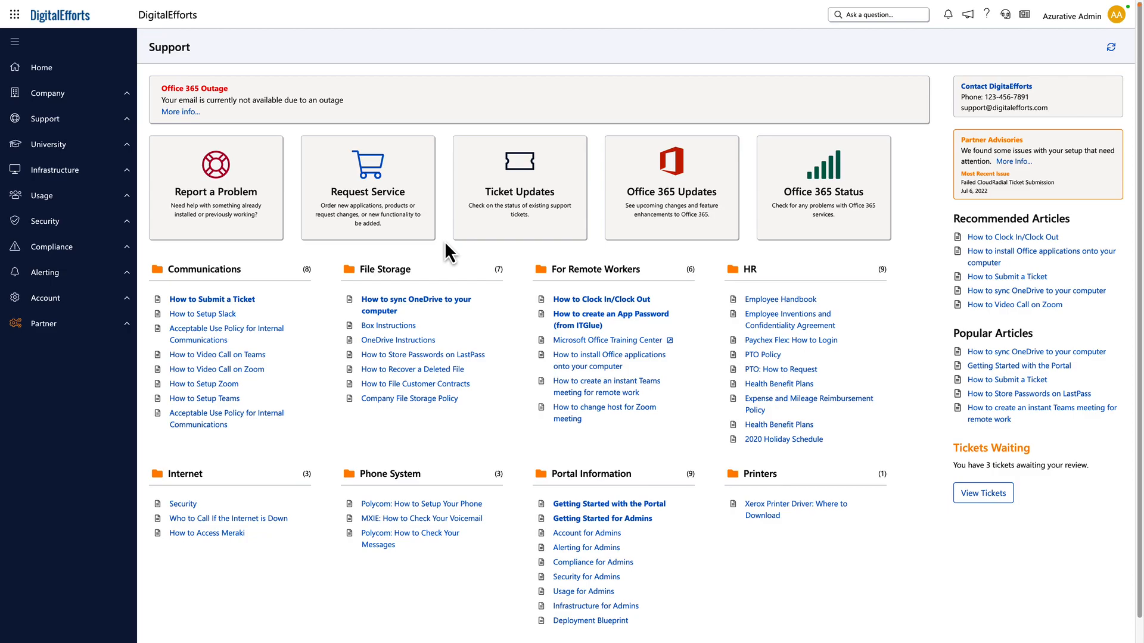
mouse_move(209, 128)
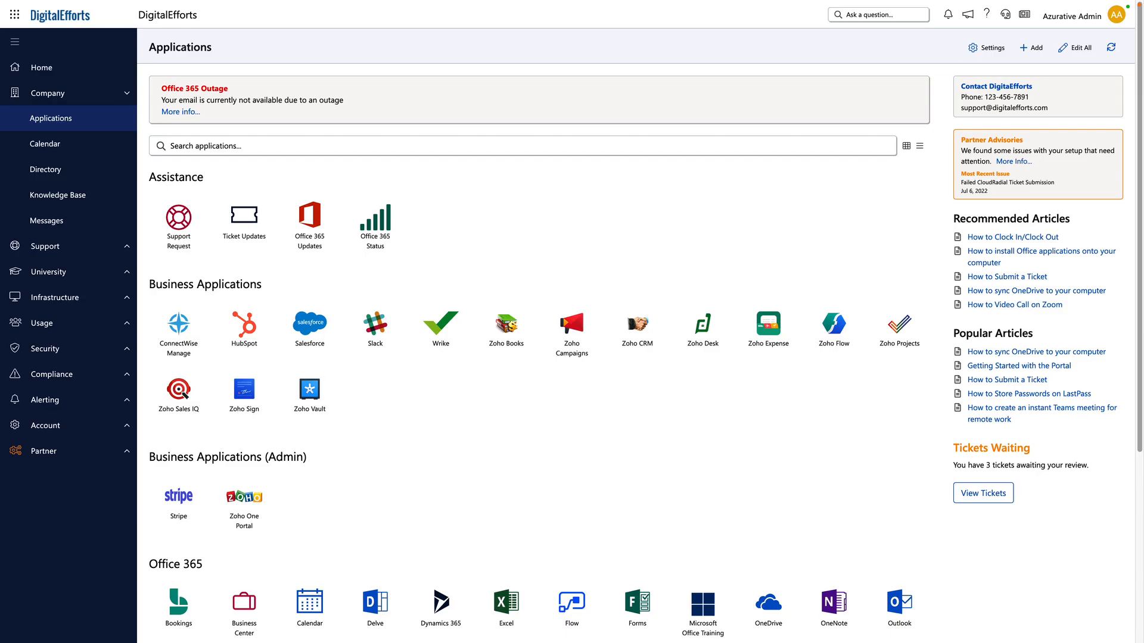
mouse_move(147, 182)
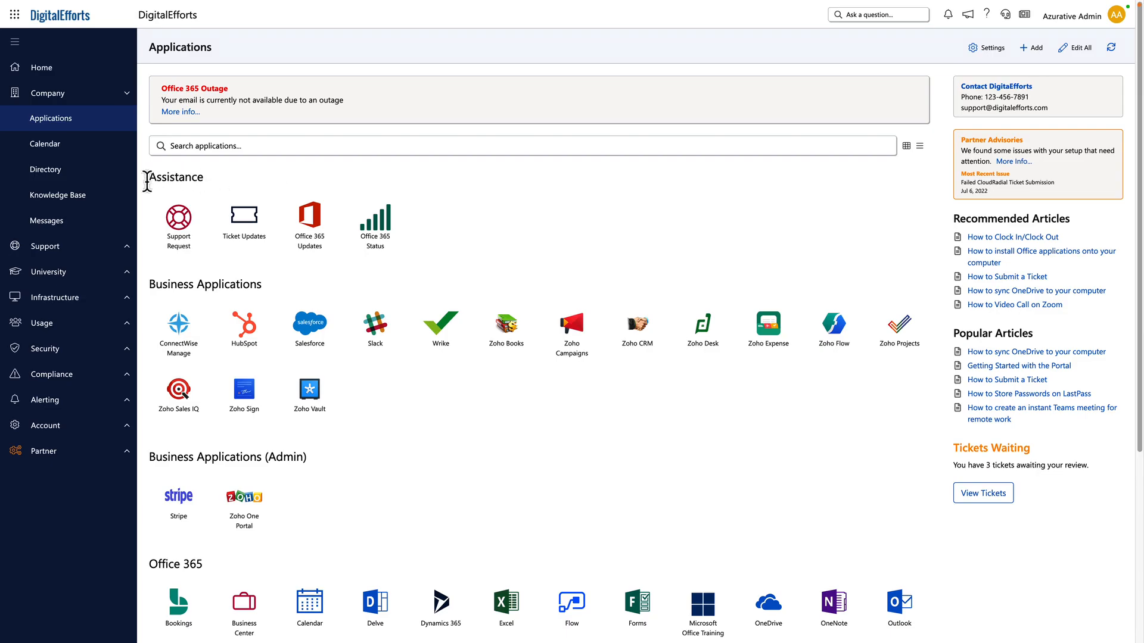
Open the Knowledge Base with its Communications and HR article categories
click(57, 195)
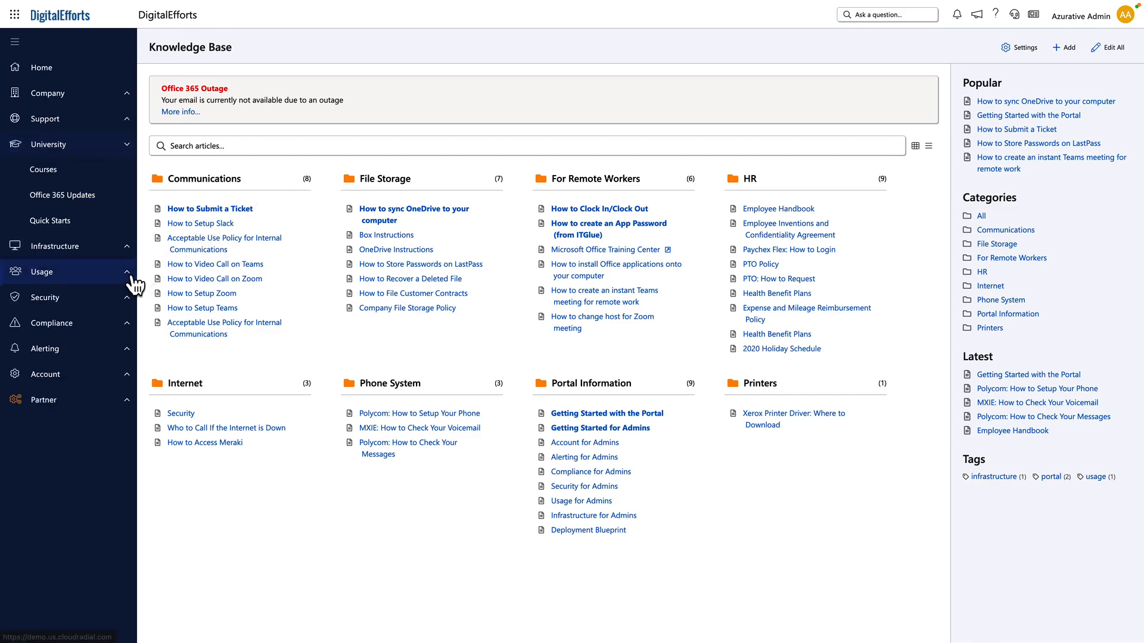
Browse University Courses and advance through Lesson 1 of the HIPAA course
click(42, 169)
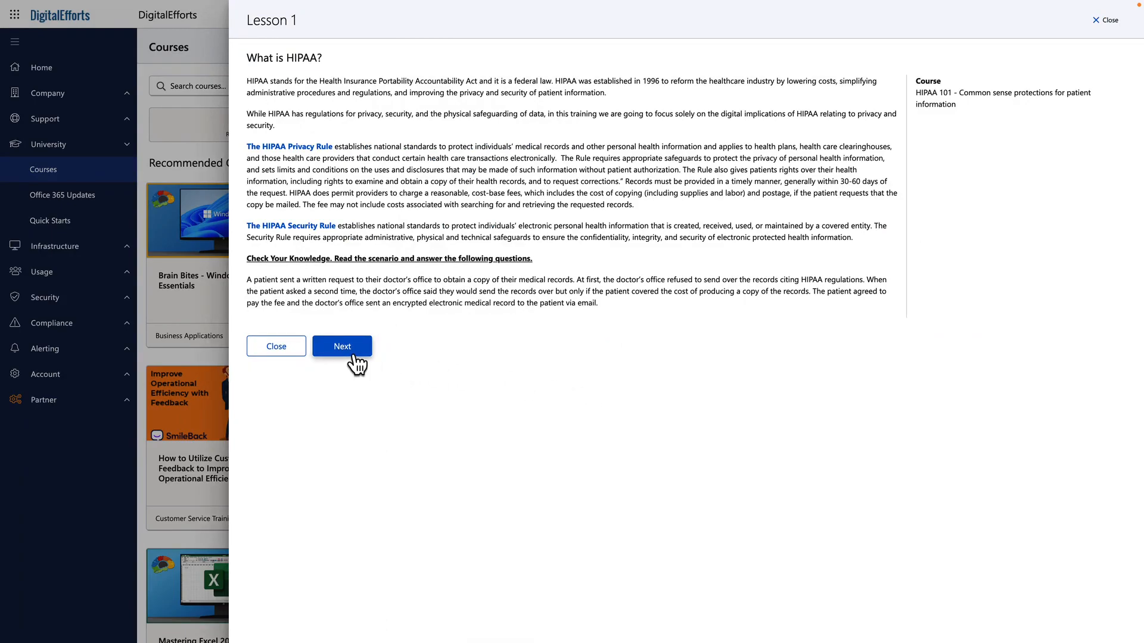
click(276, 346)
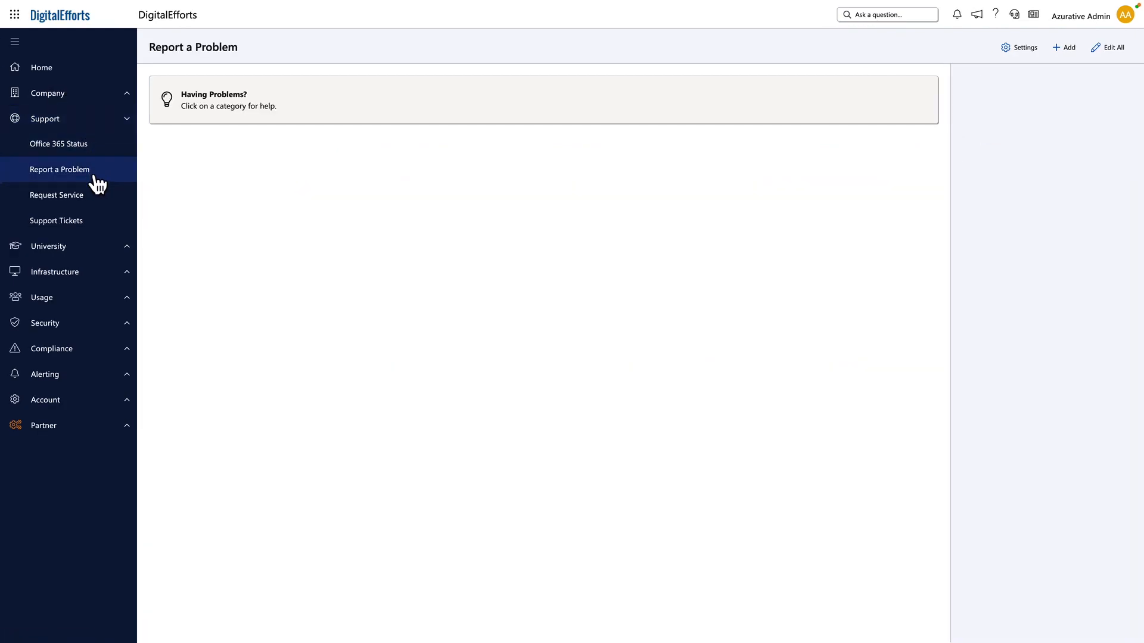
View and cancel the monitor-trouble problem form, then go to Request Service
click(59, 169)
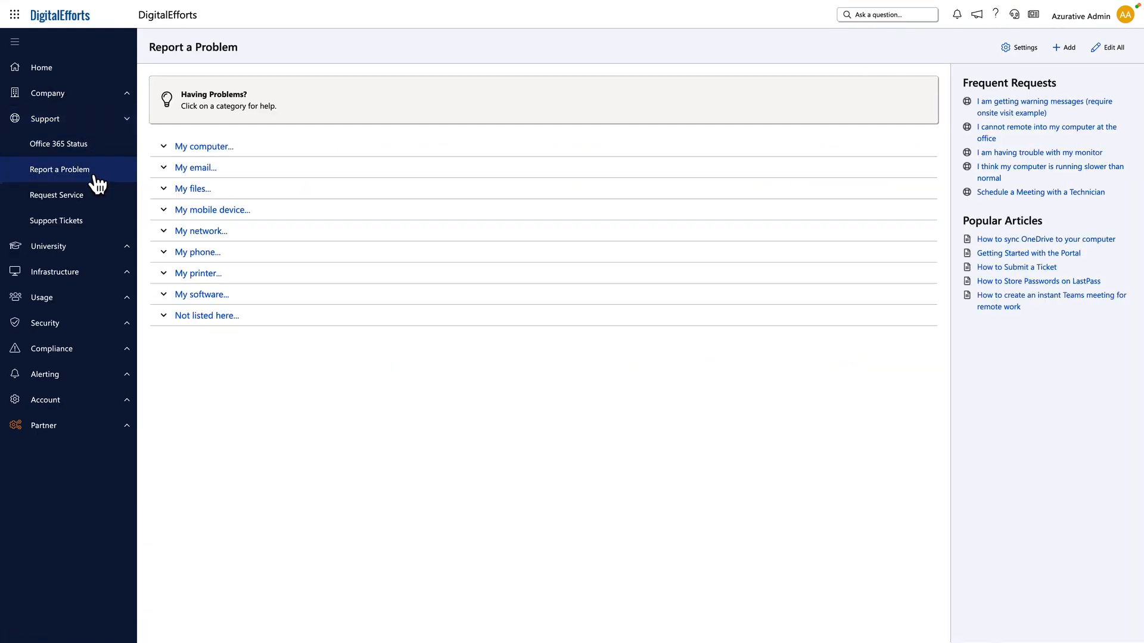
mouse_move(213, 153)
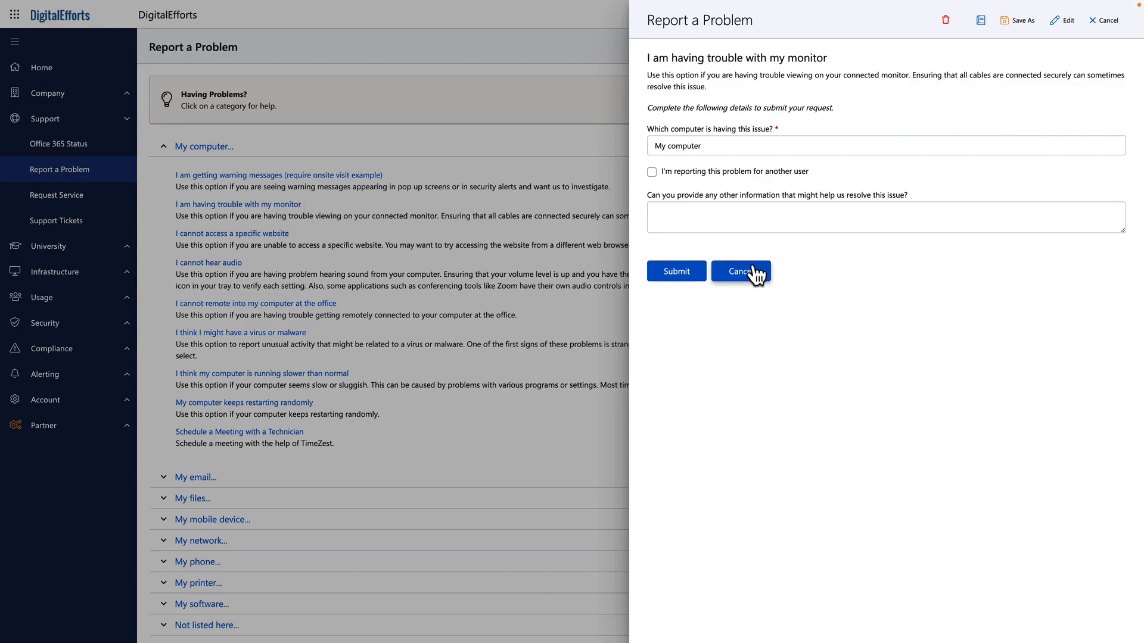
click(741, 271)
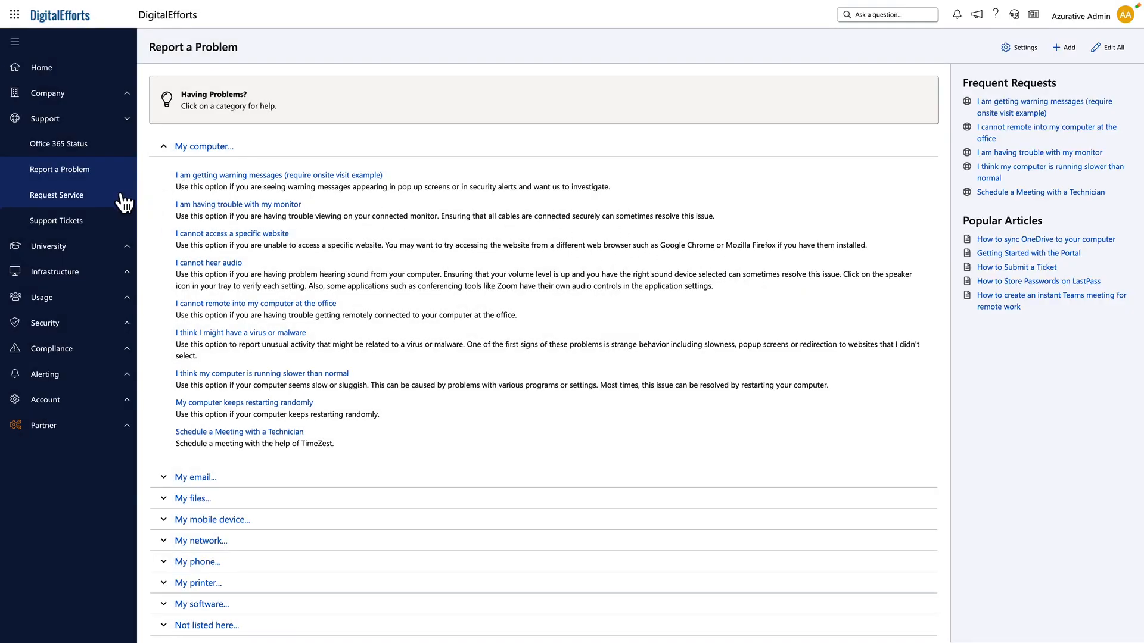
click(57, 195)
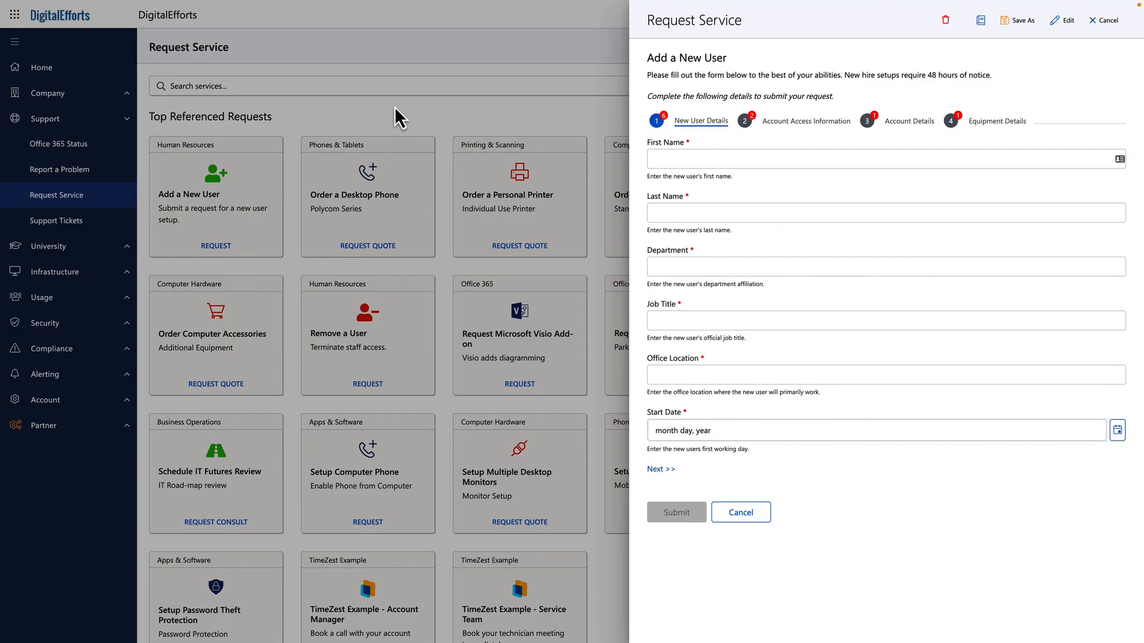
mouse_move(698, 473)
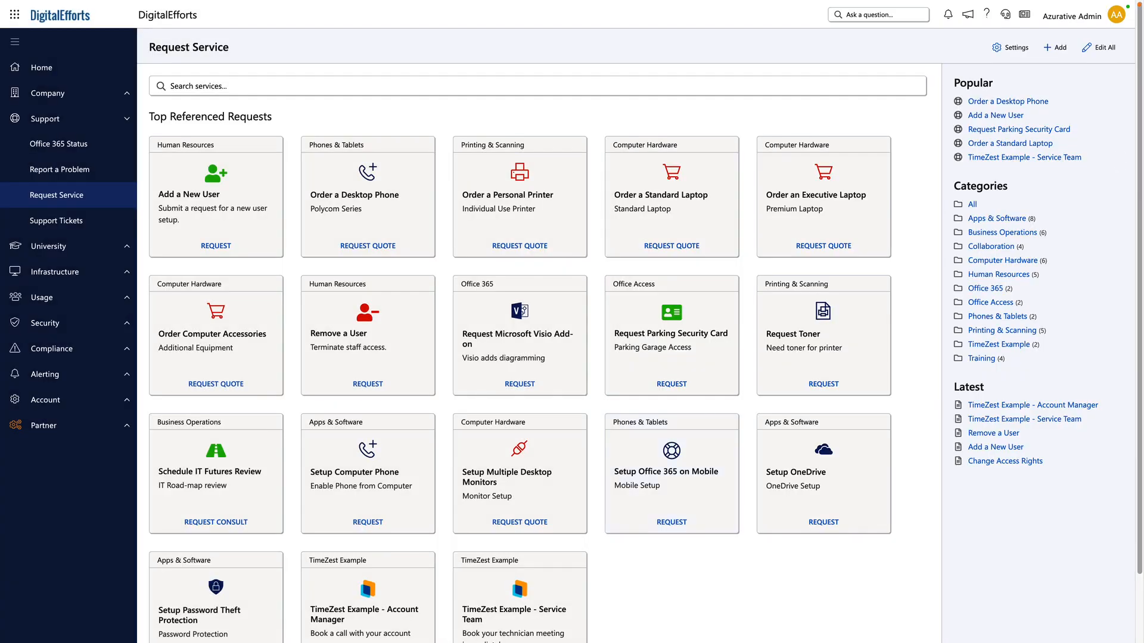
Inspect a catalog item's Routing and PSA settings, cancel unchanged, then open Support Tickets
click(1053, 47)
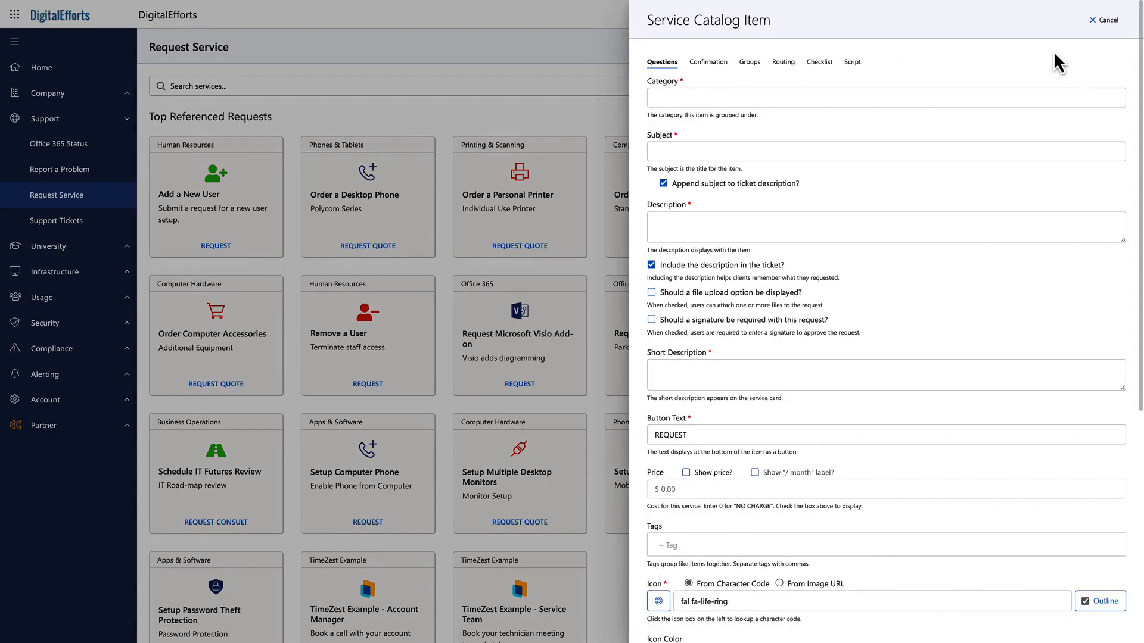
click(783, 62)
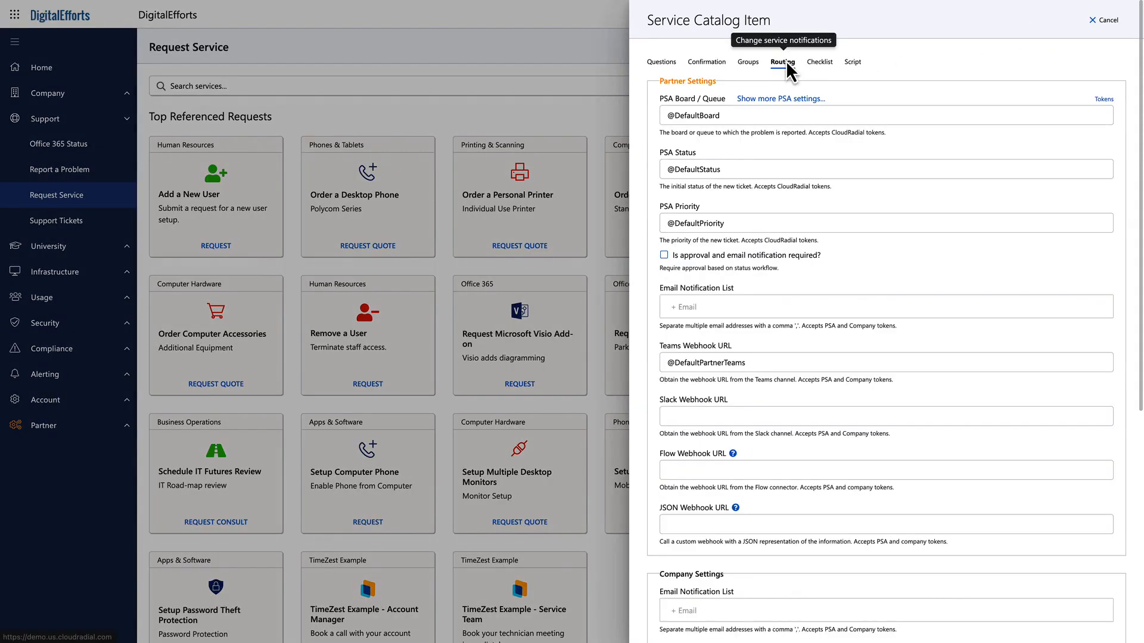
click(781, 98)
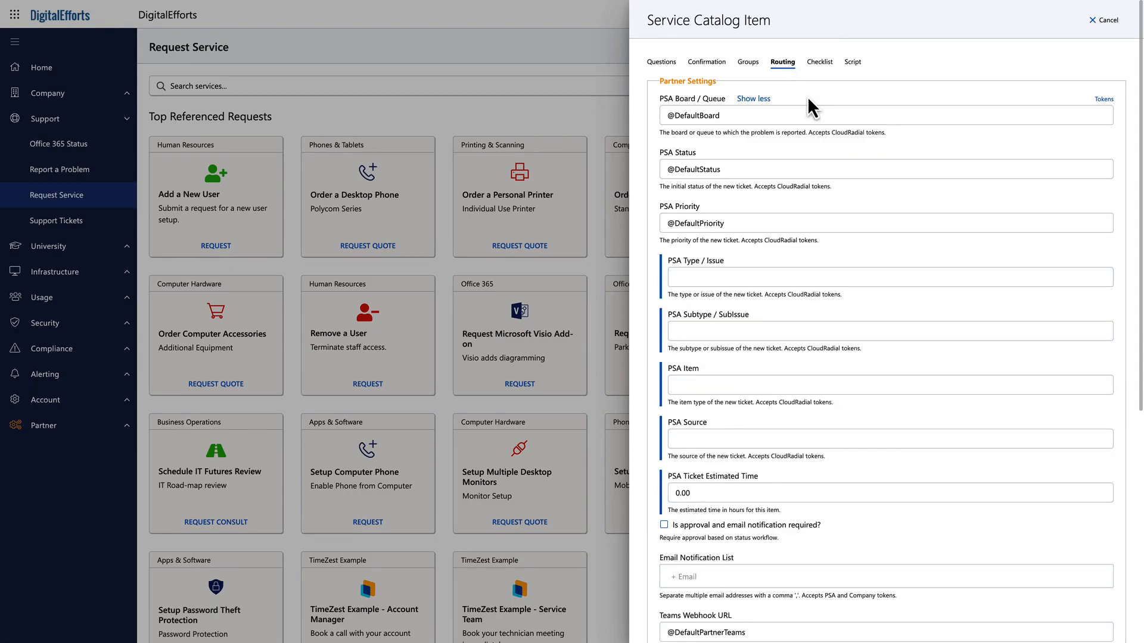
click(1102, 18)
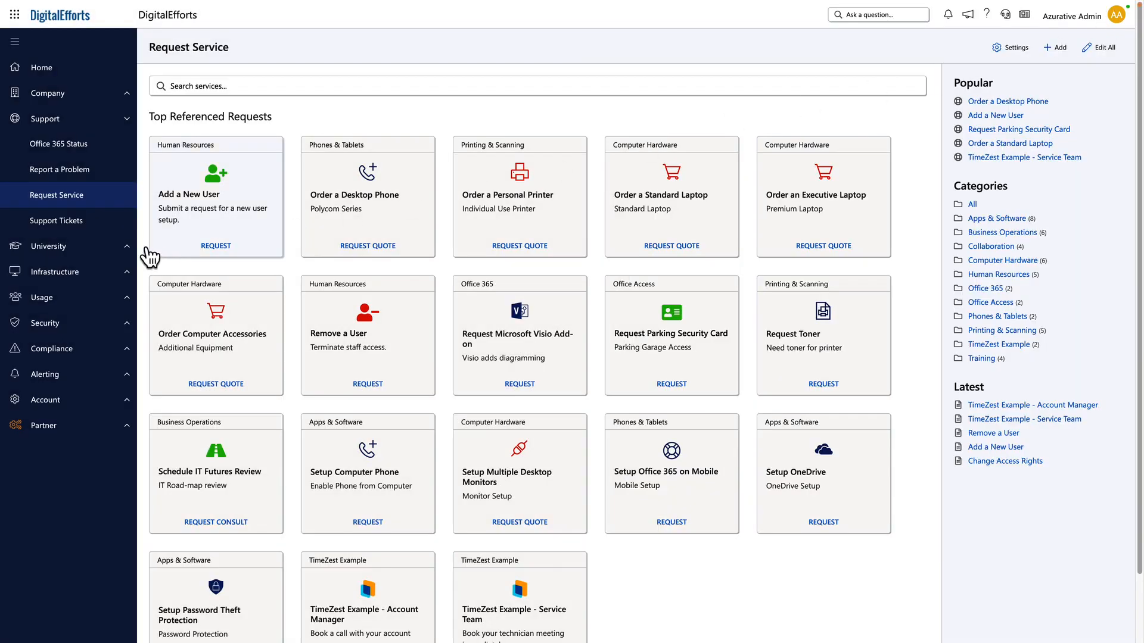
click(56, 220)
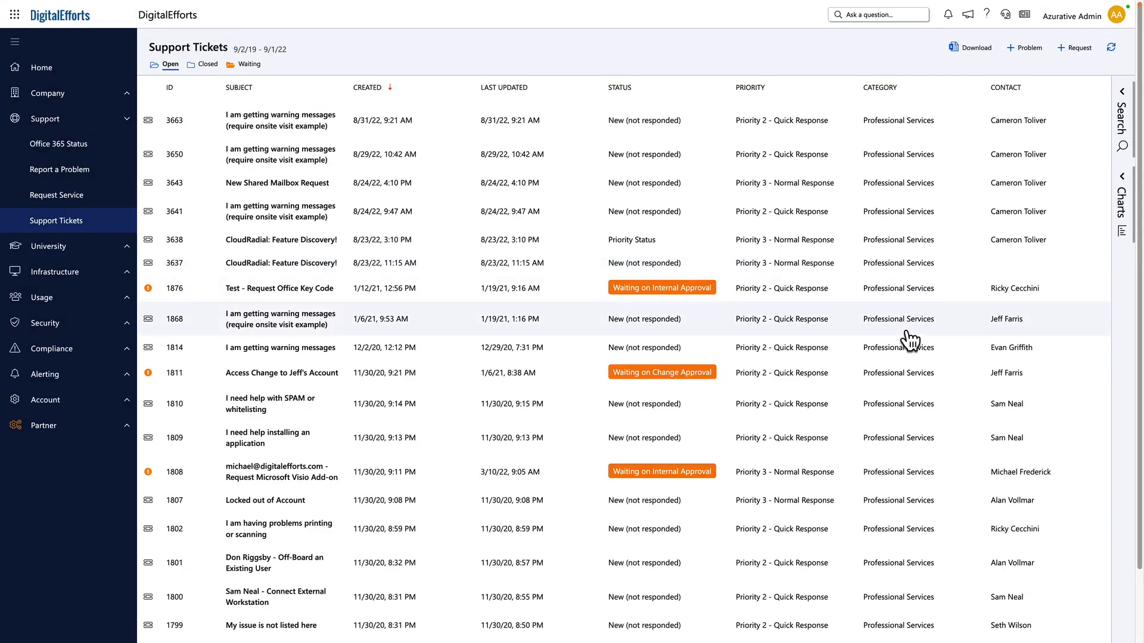
click(281, 319)
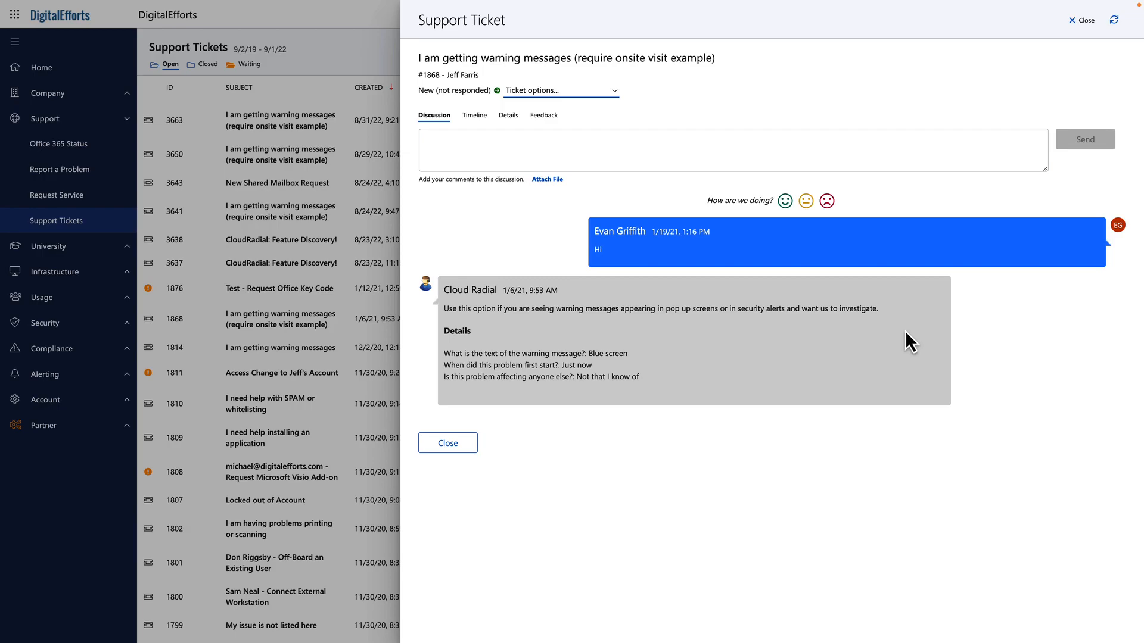
click(447, 442)
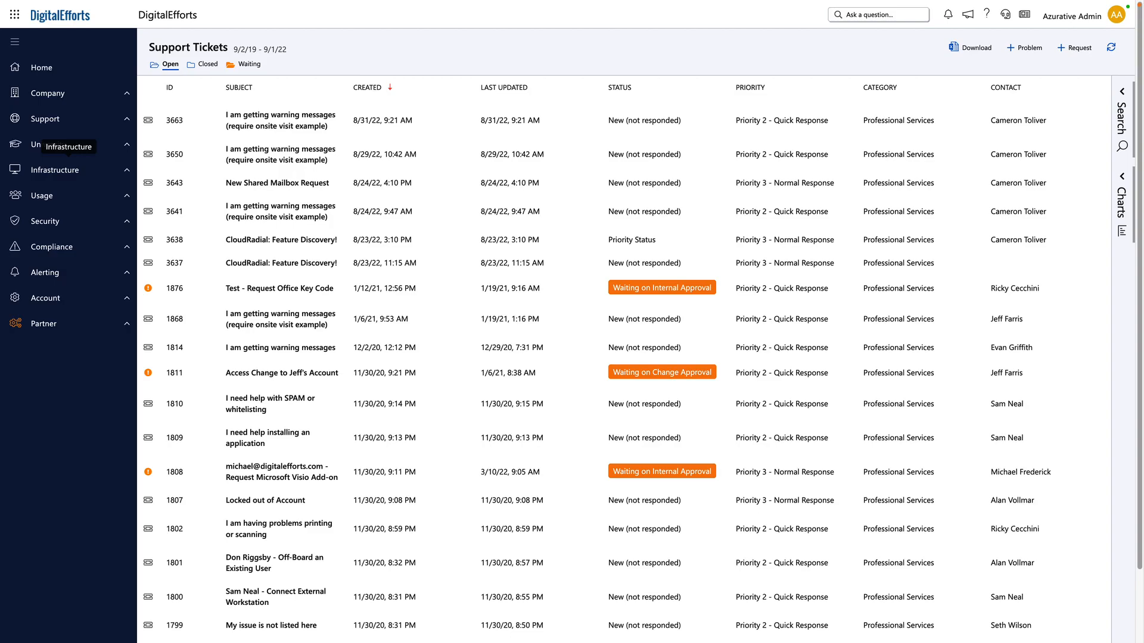
mouse_move(449, 71)
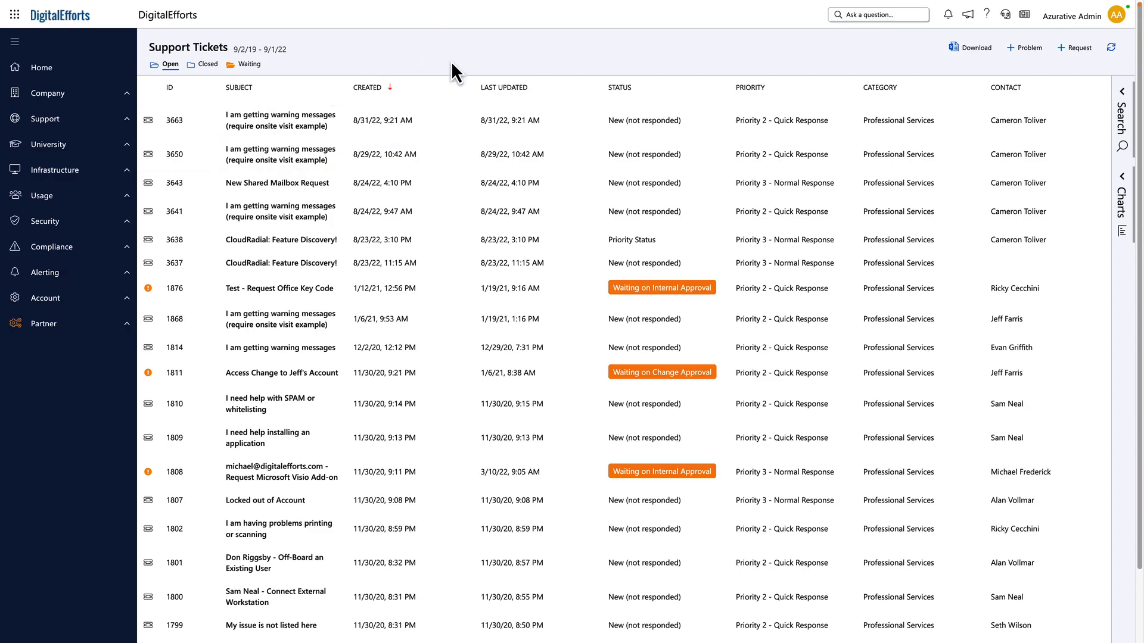
mouse_move(466, 52)
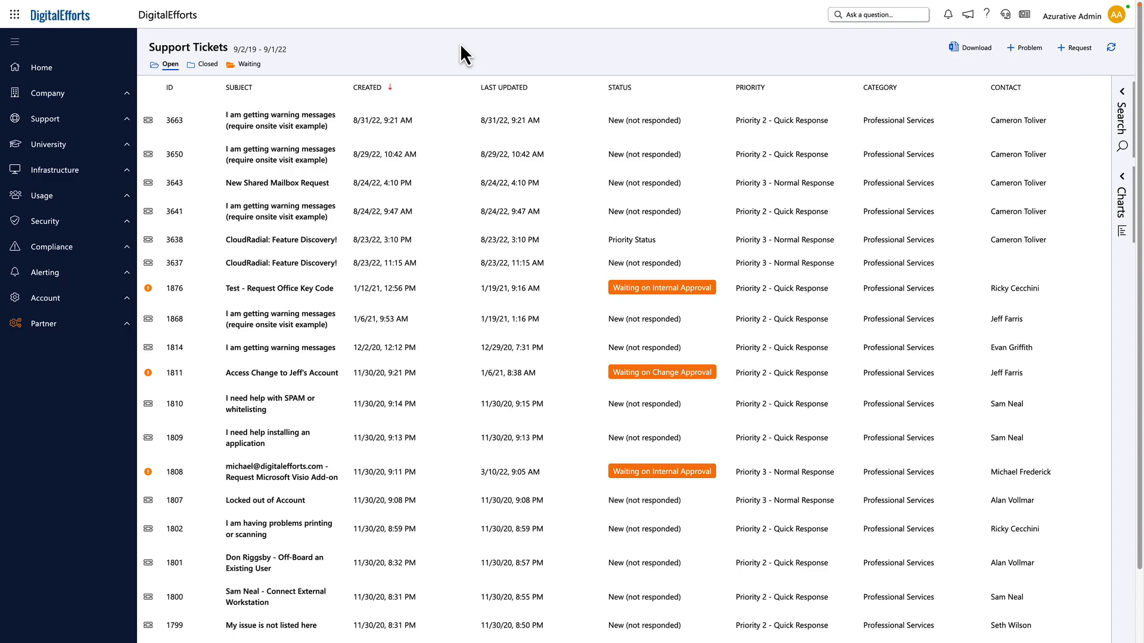
Browse Infrastructure's Endpoints and Servers lists, ending on the Software inventory
click(54, 170)
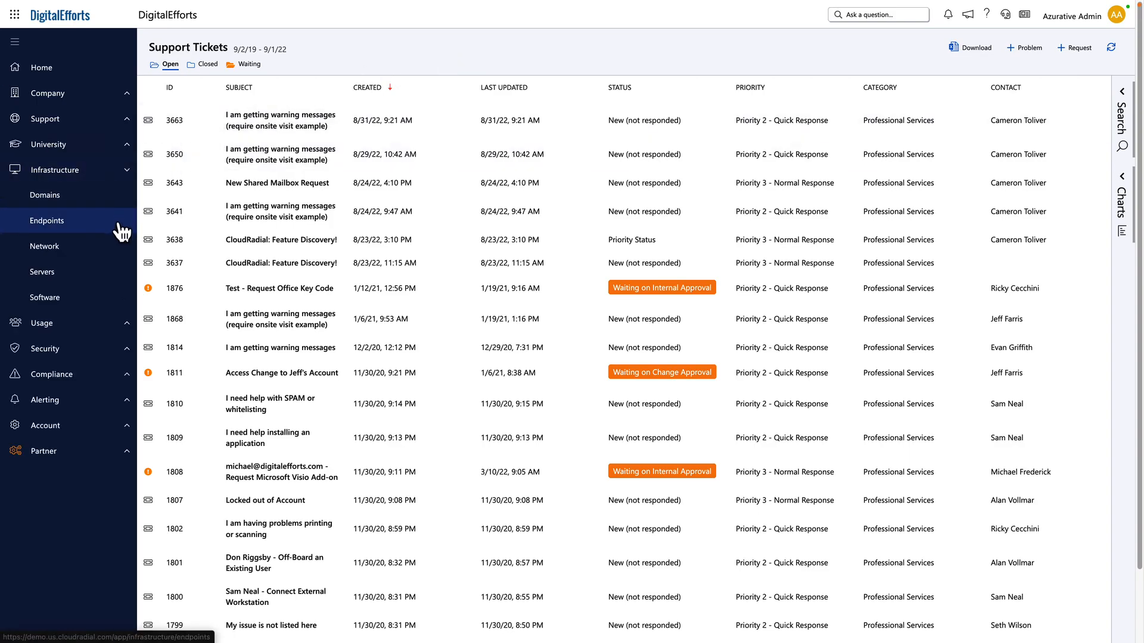
click(47, 221)
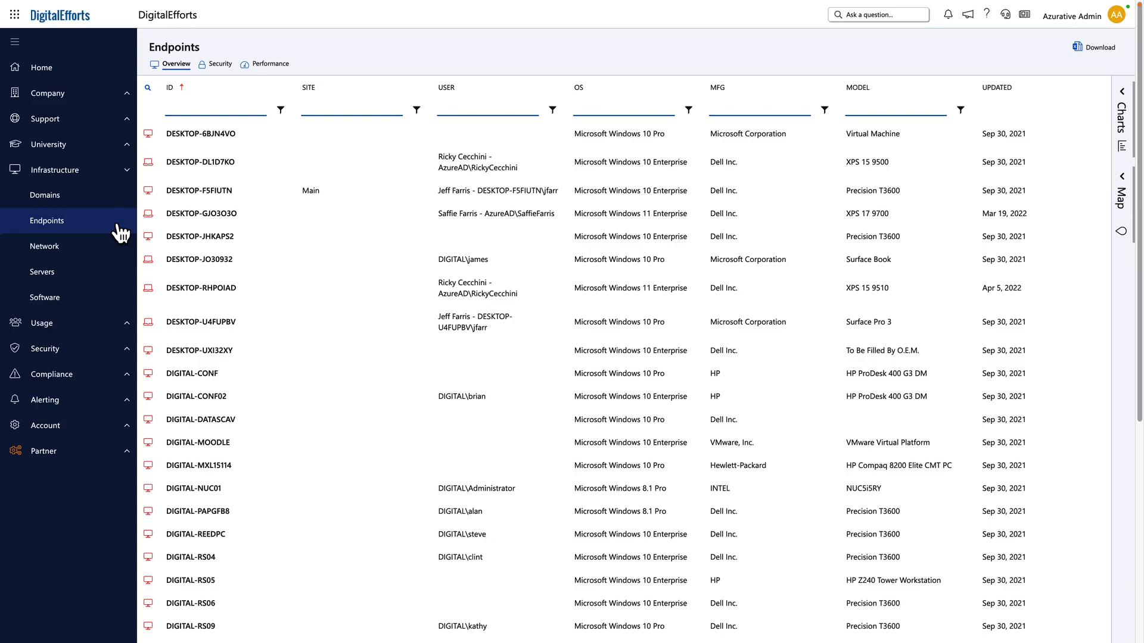
click(42, 272)
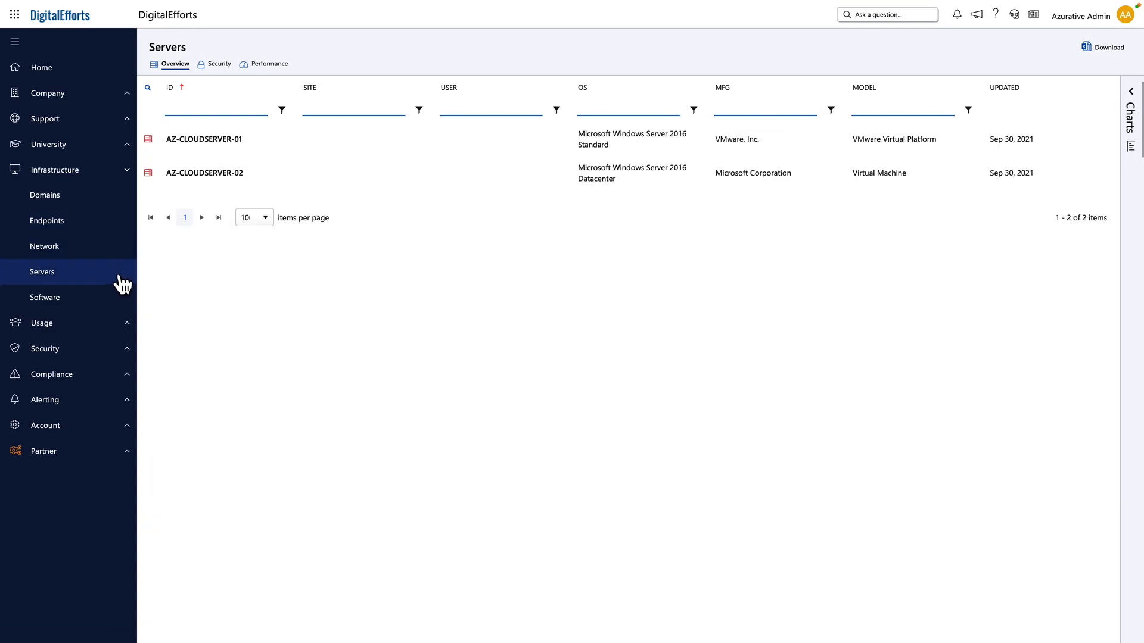
click(44, 298)
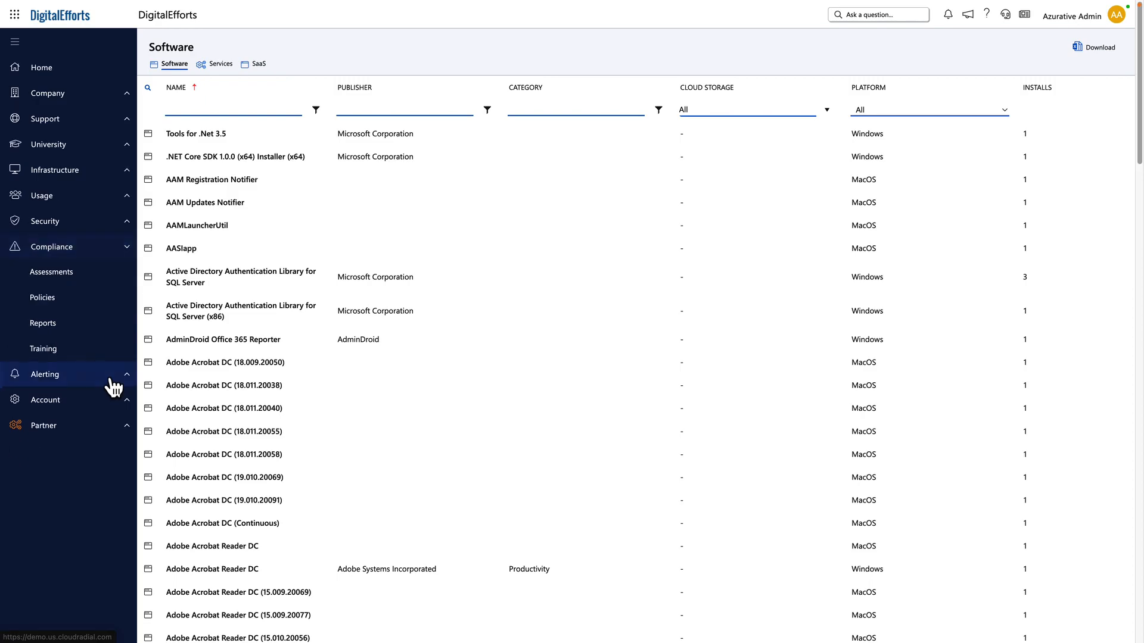
Select Compliance Policies to show Productivity, Compliance, Continuity and Security risks
click(42, 297)
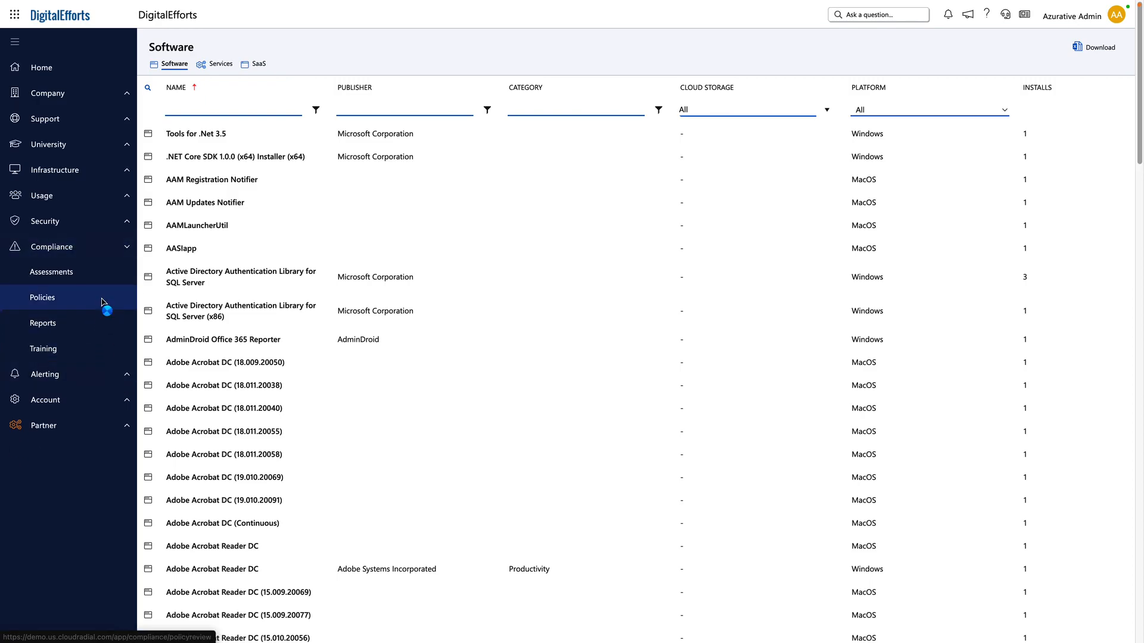
click(42, 297)
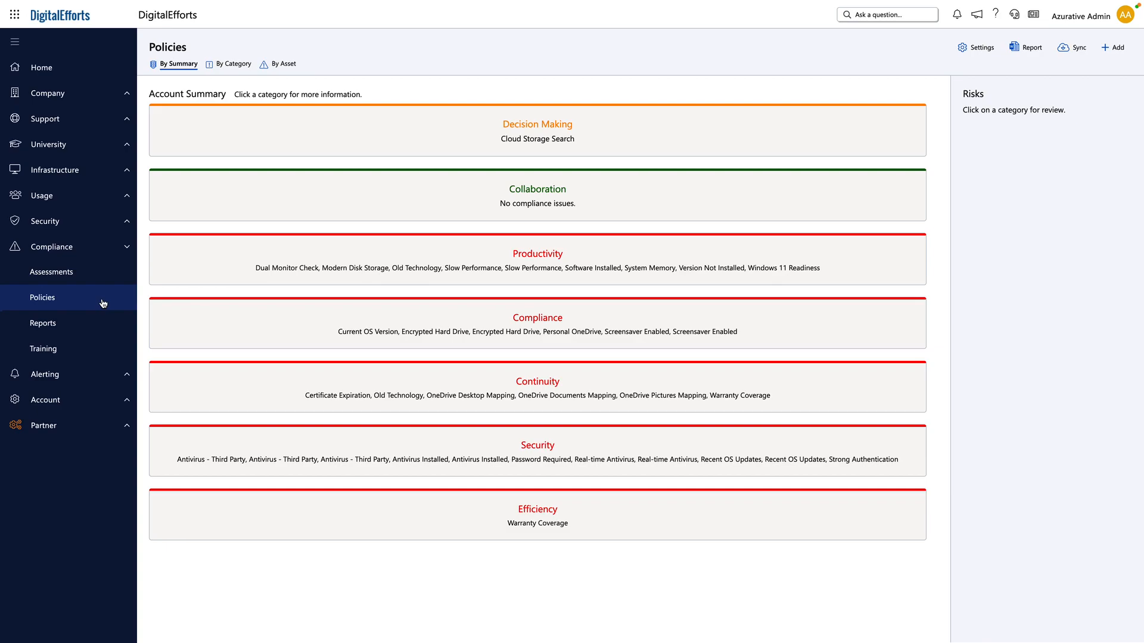
mouse_move(537, 466)
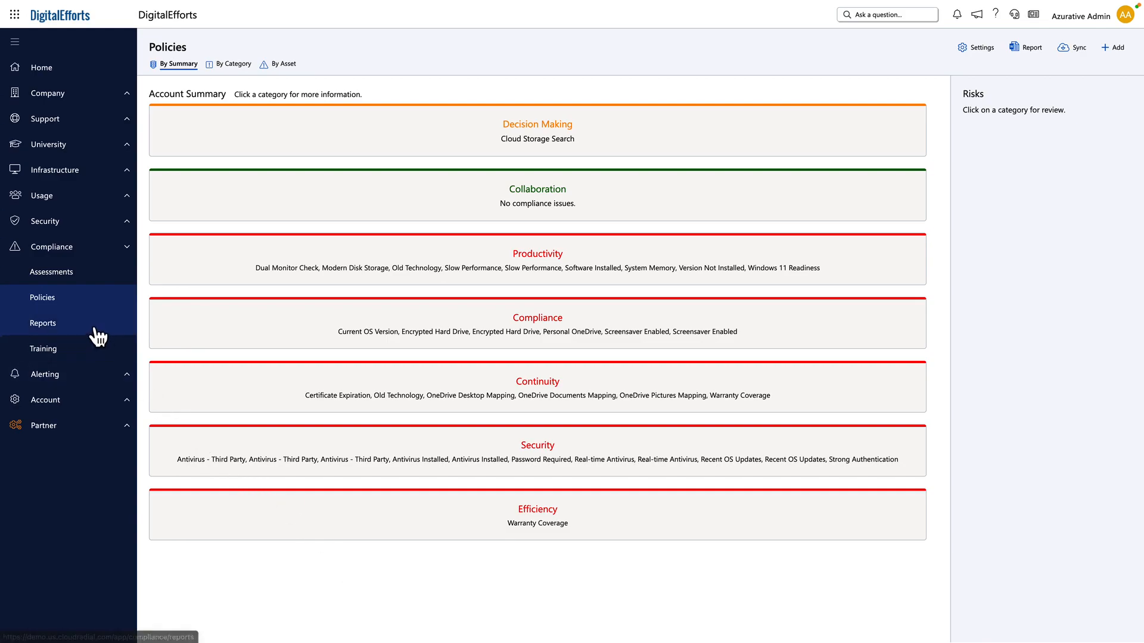
click(42, 322)
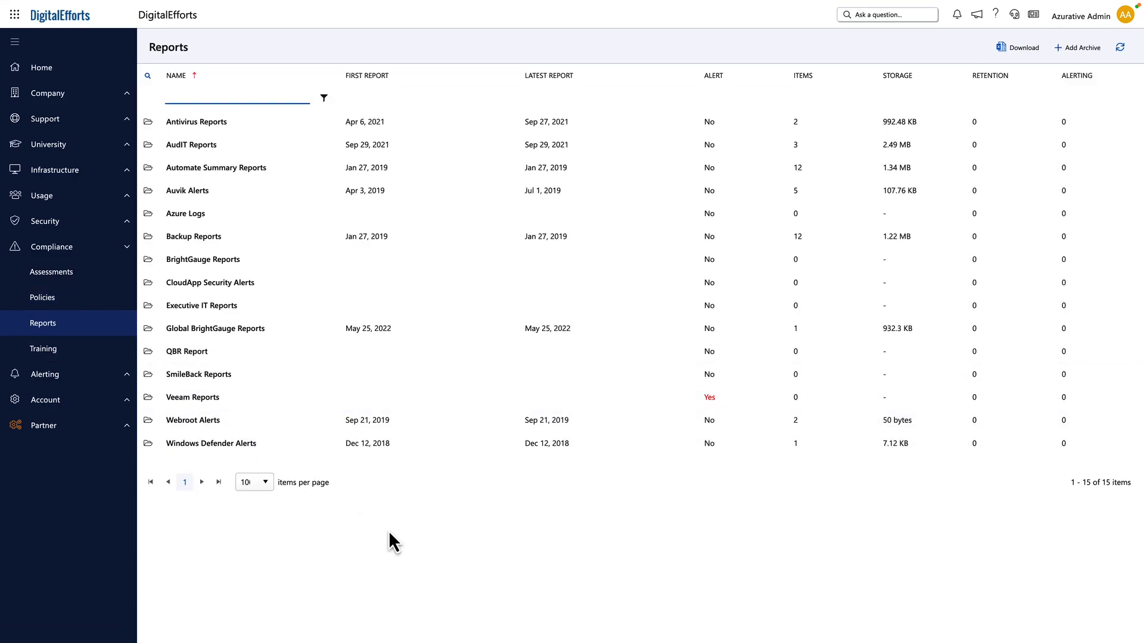
mouse_move(387, 515)
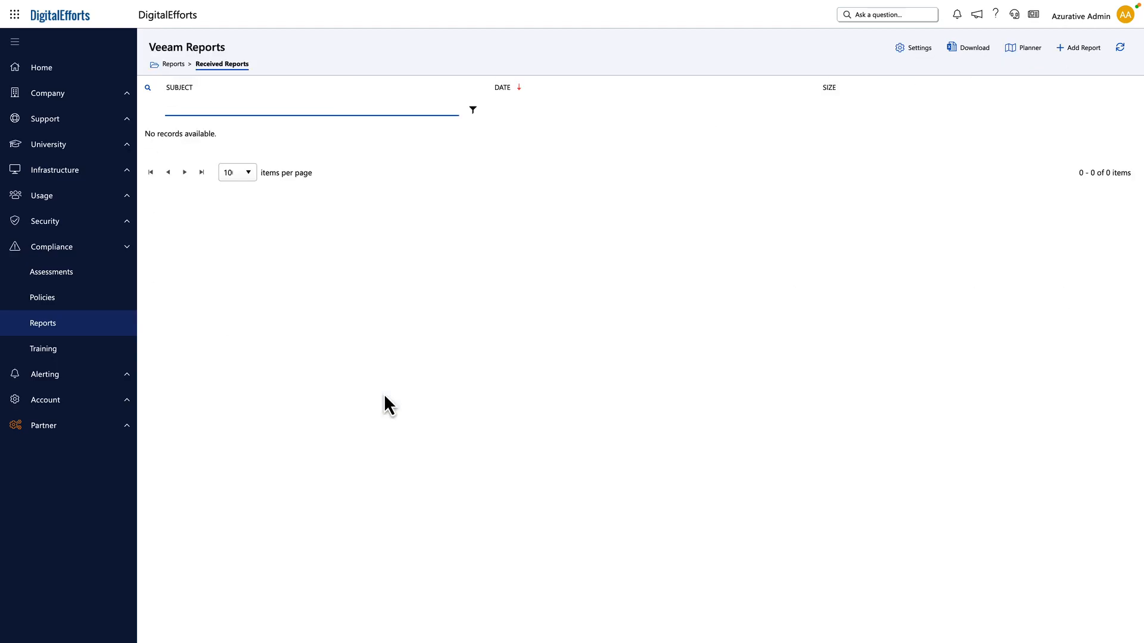
mouse_move(1080, 48)
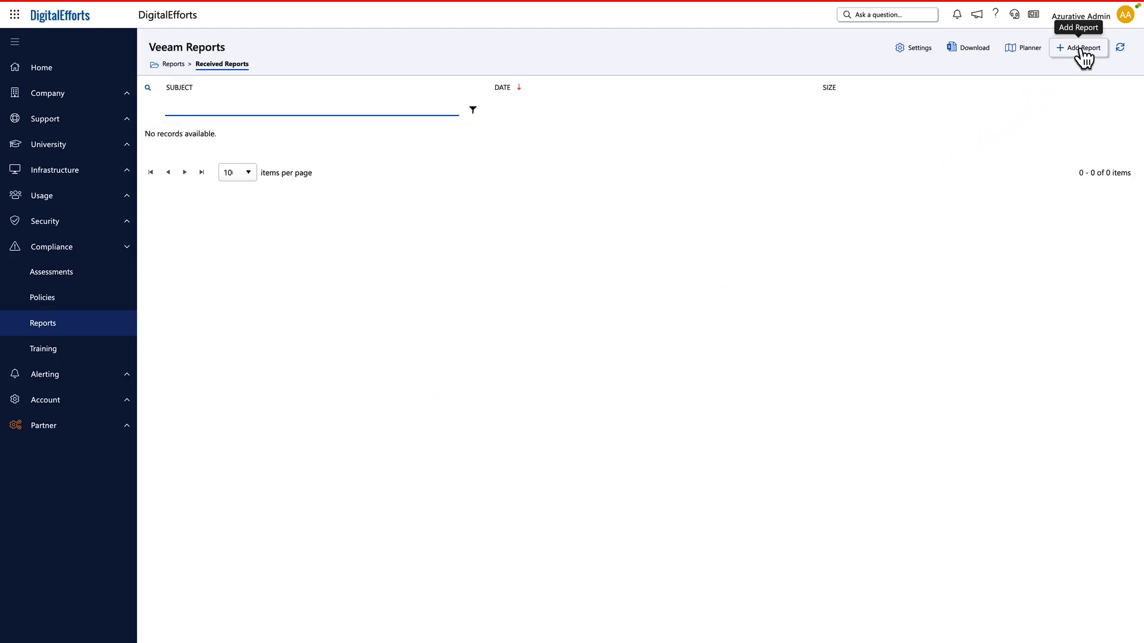
click(1078, 48)
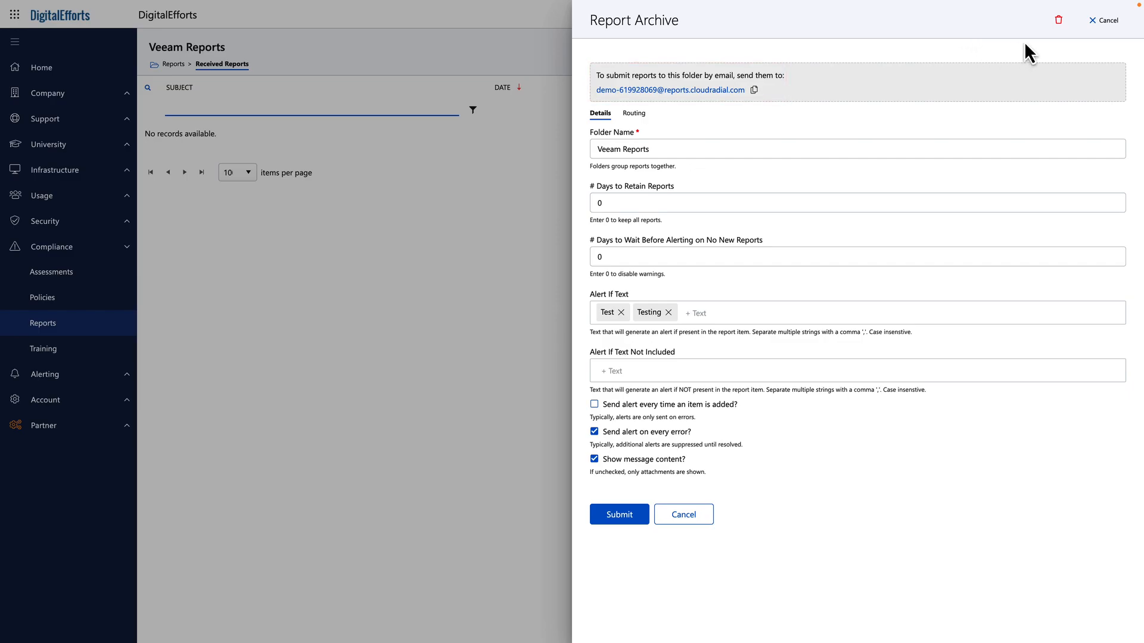
click(1103, 20)
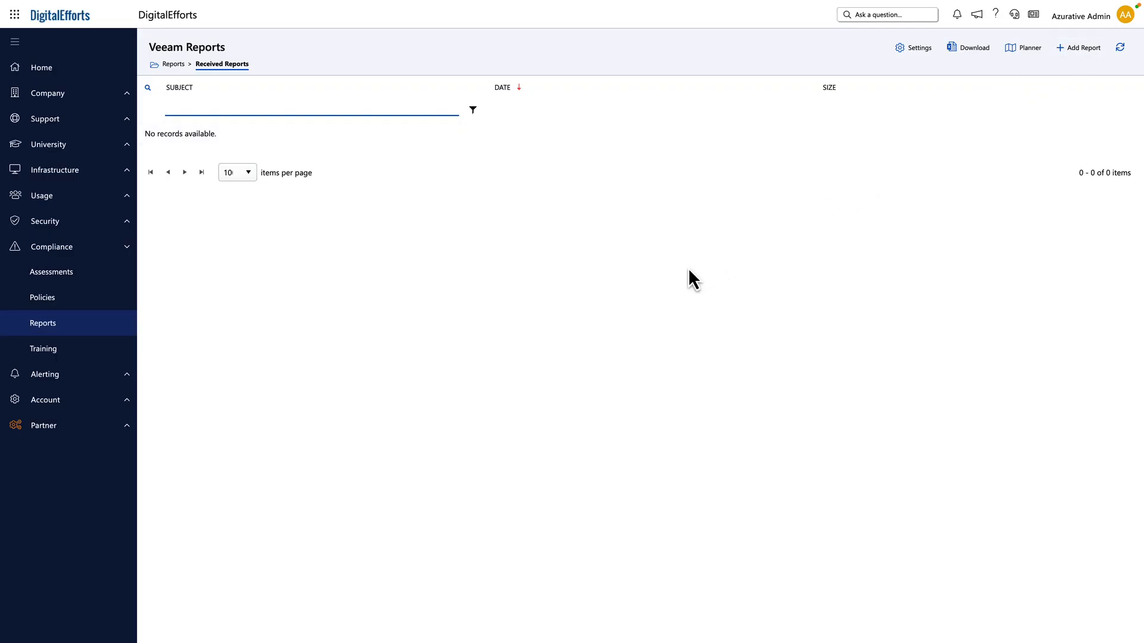
mouse_move(549, 299)
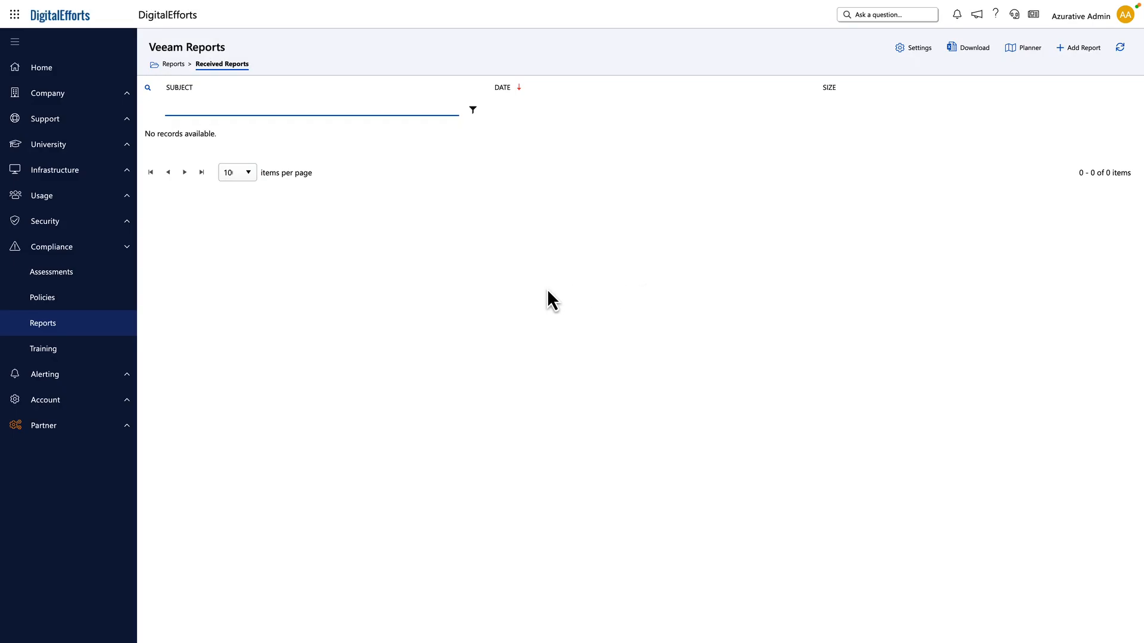
Open Assessments, pick Client Onboarding, and open its 5/11/22 run summary
click(52, 272)
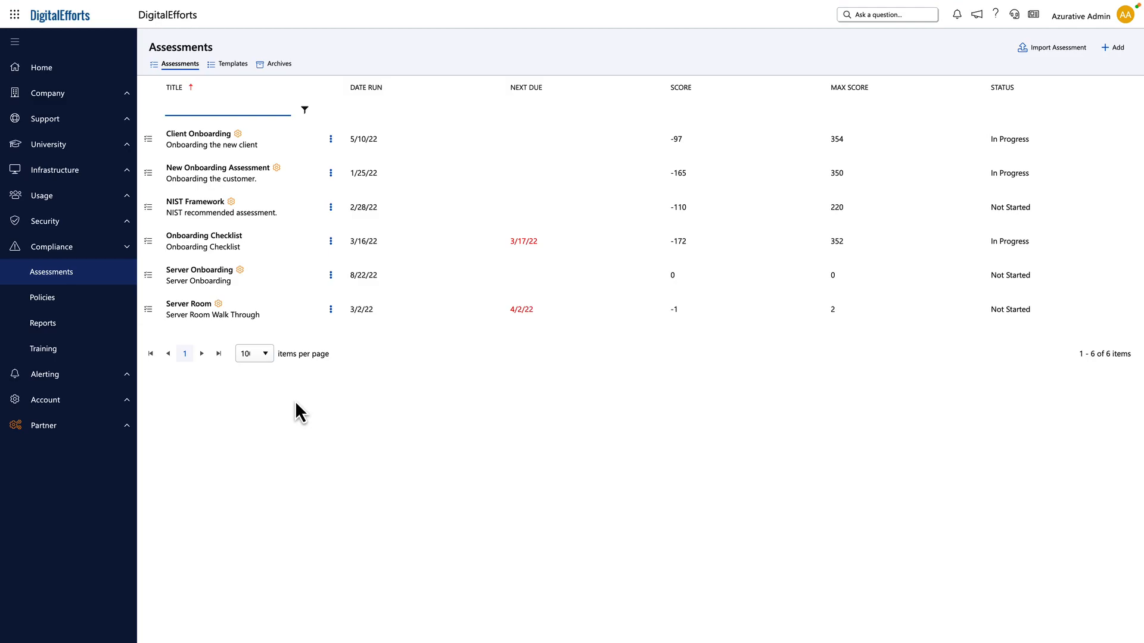
click(198, 134)
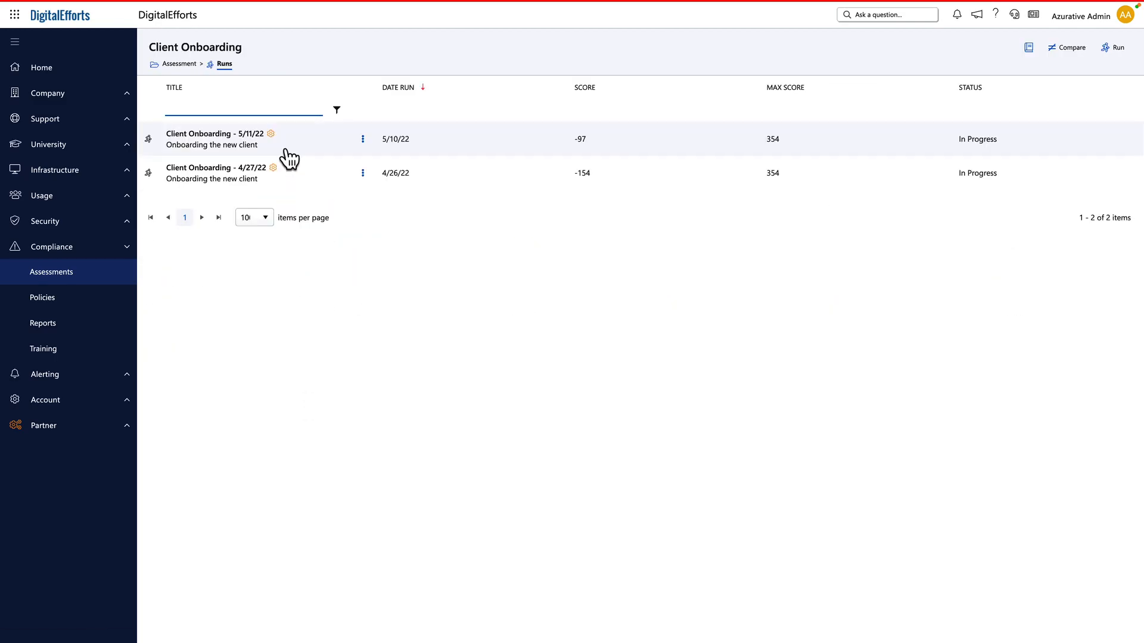
click(198, 134)
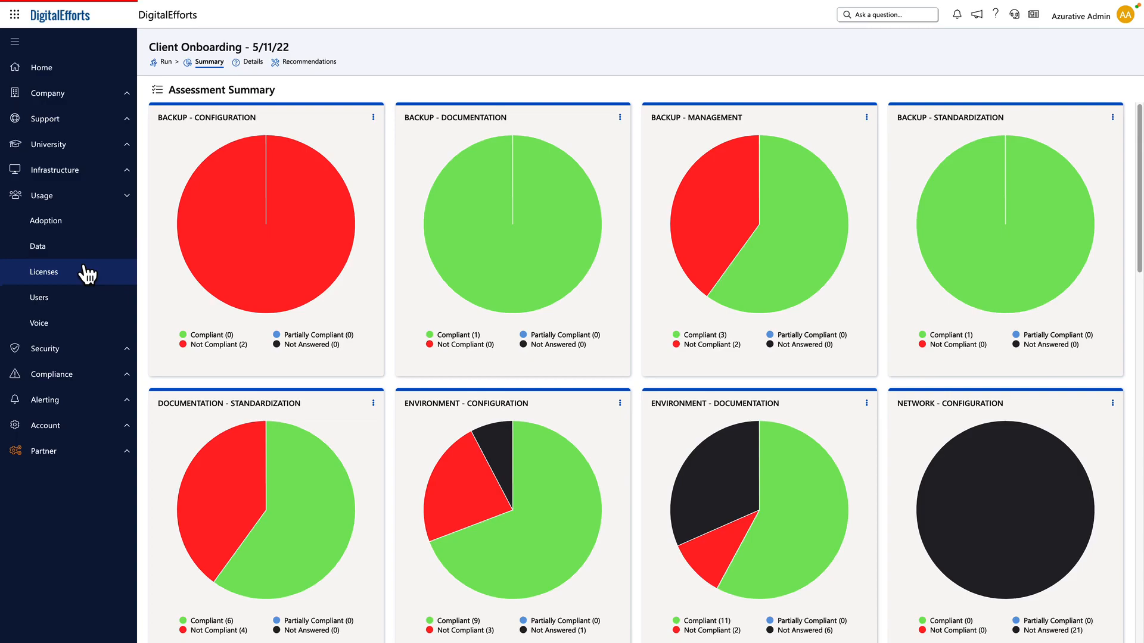
Browse Licenses, Adoption and Security Log Ins, then open Usage Data's OneDrive storage
click(44, 271)
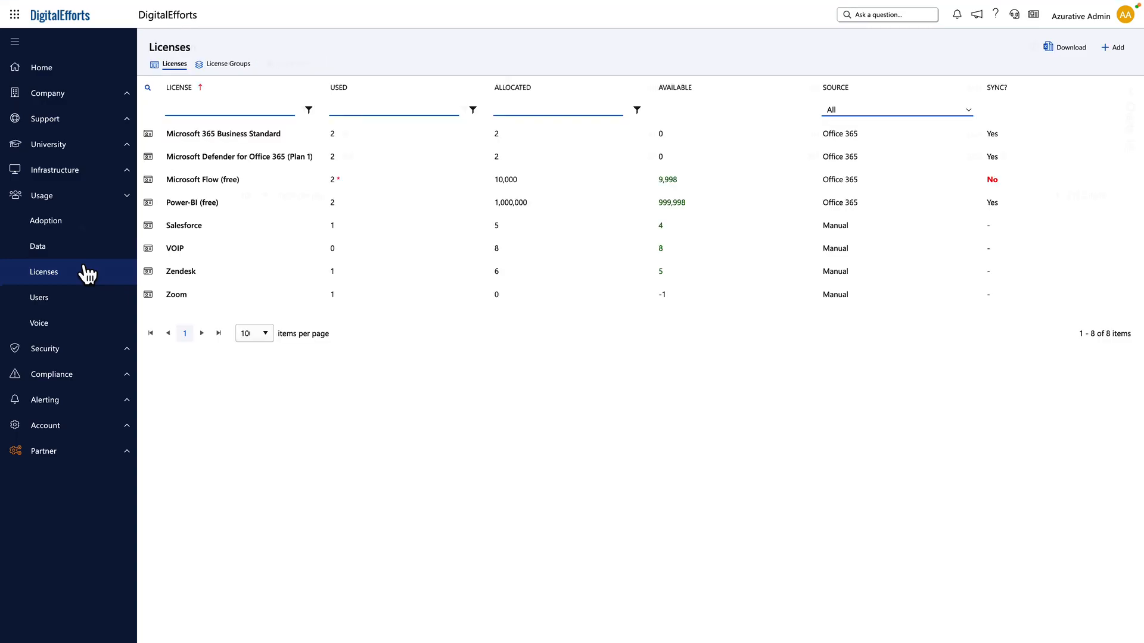
click(45, 220)
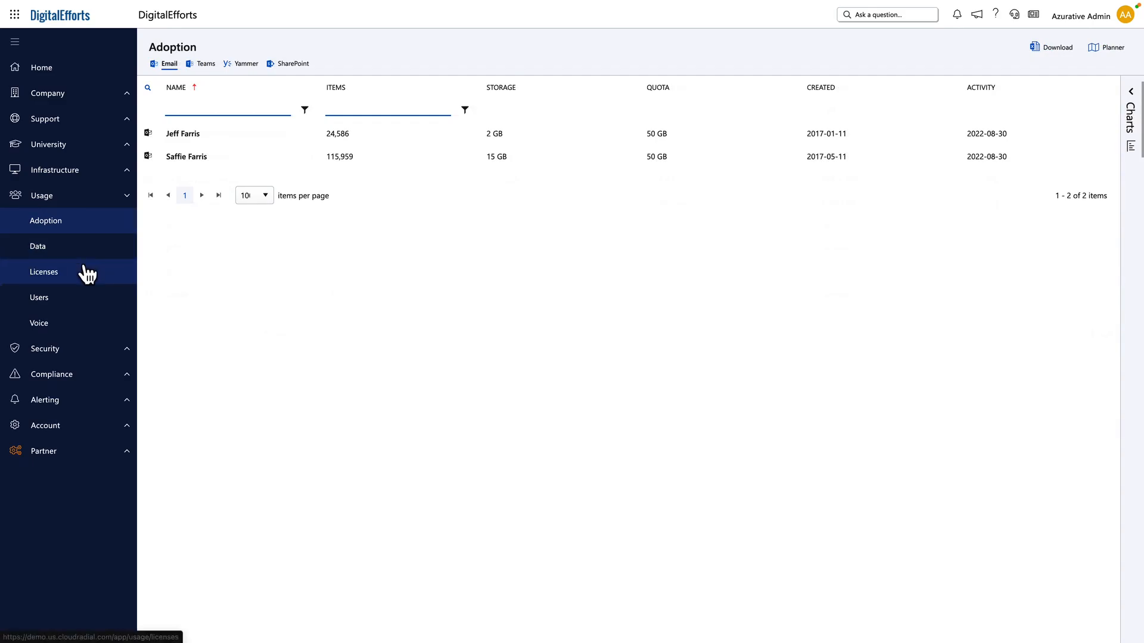
click(44, 271)
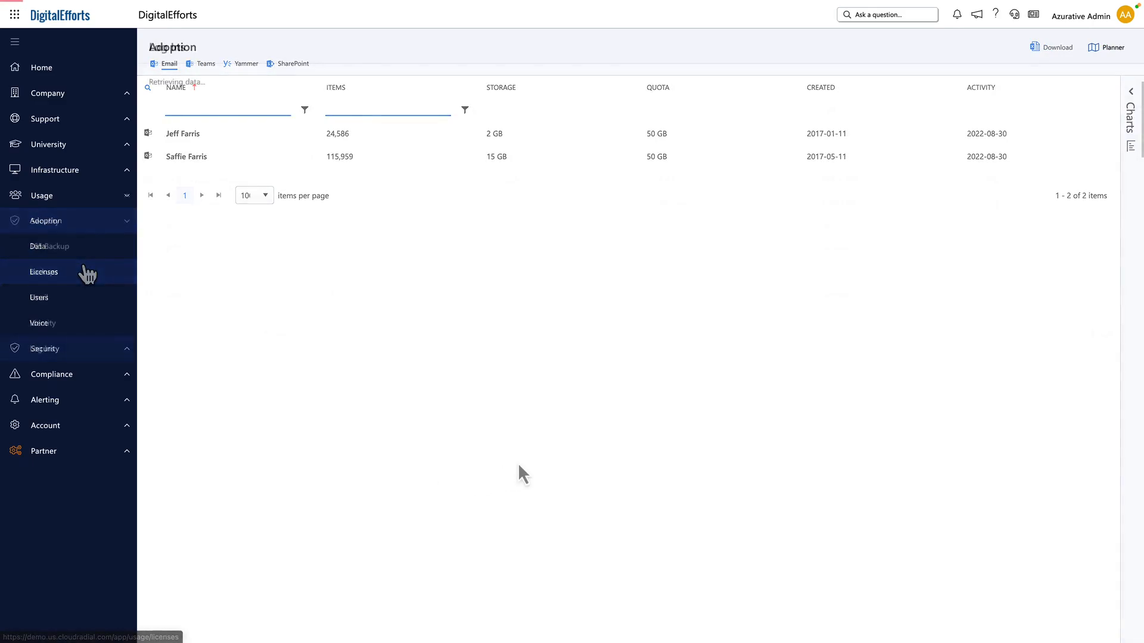
click(42, 348)
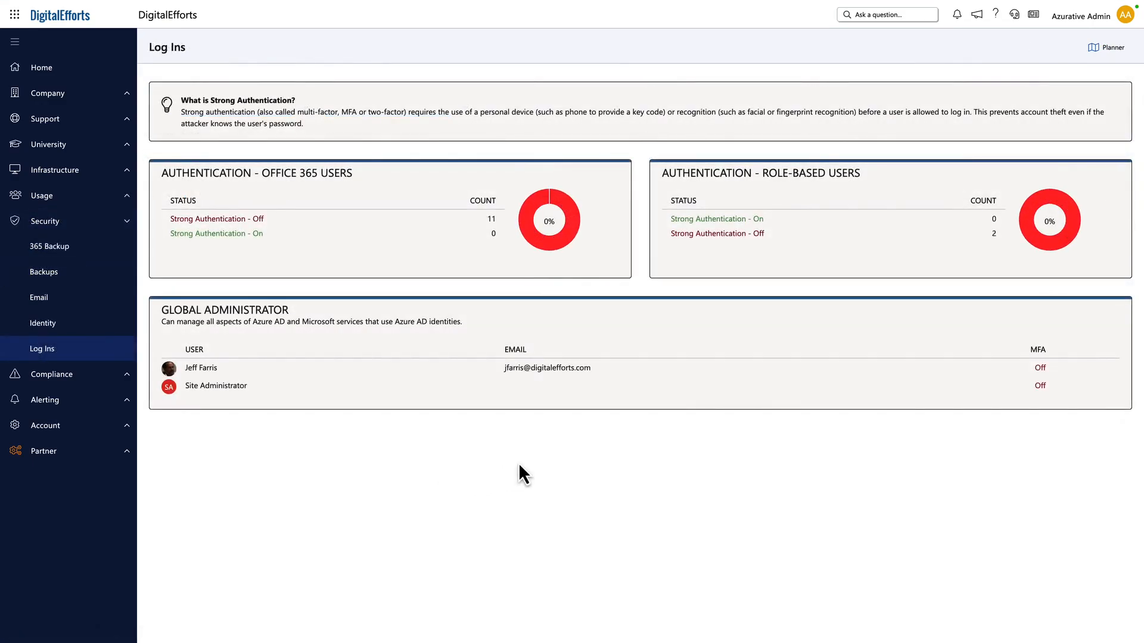
click(38, 297)
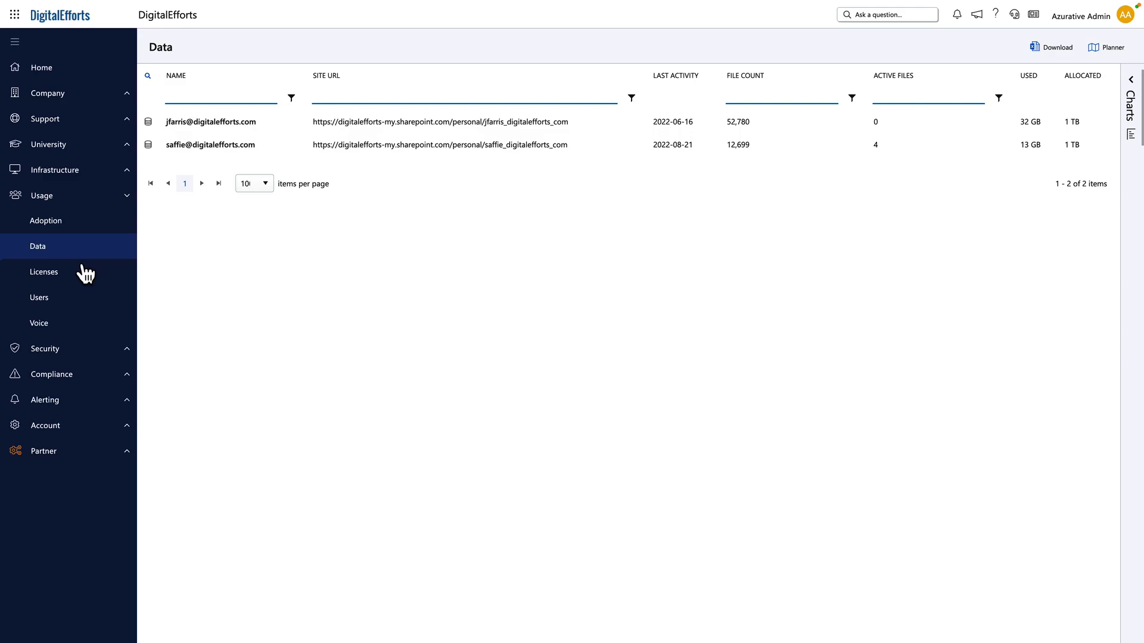
mouse_move(89, 260)
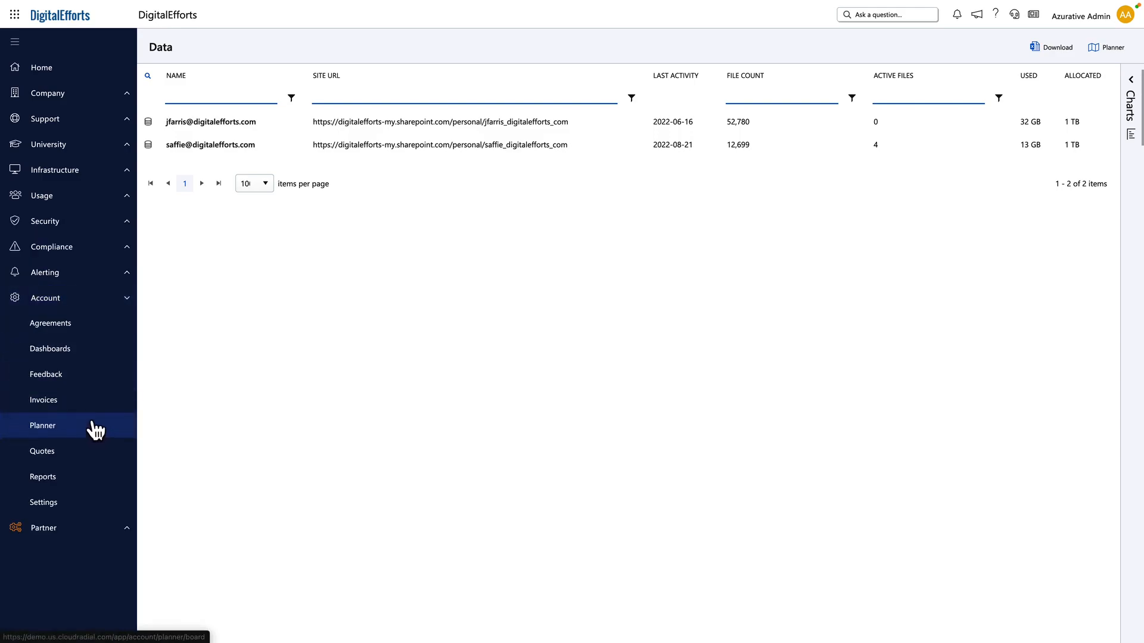
mouse_move(105, 350)
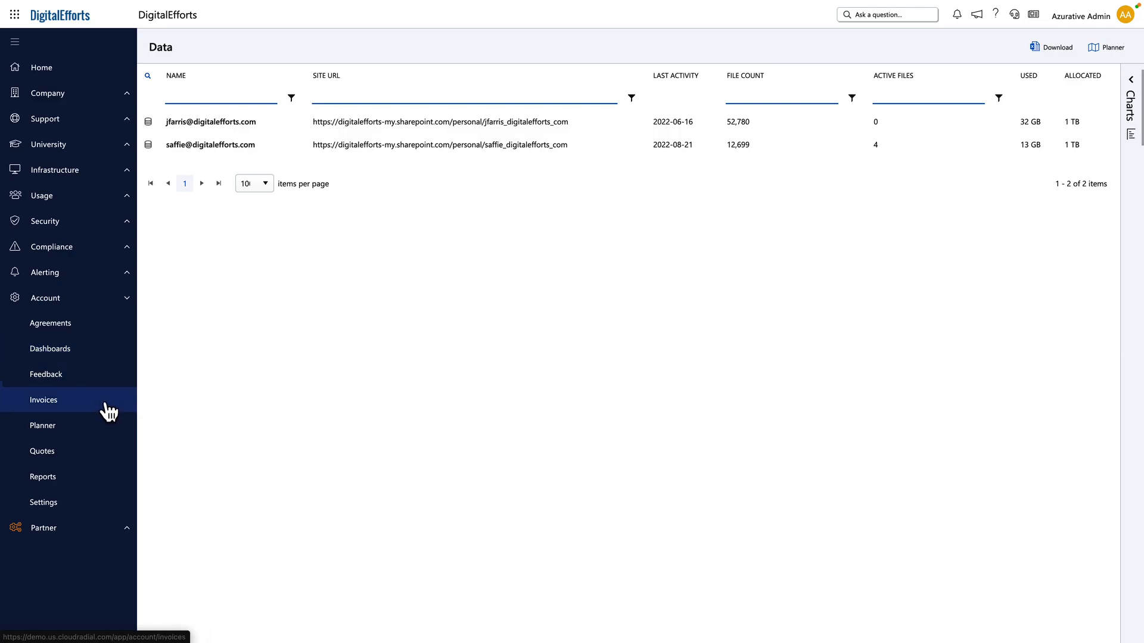
Browse Account Invoices and Quotes, then open the Service dashboard's ticket charts
click(44, 400)
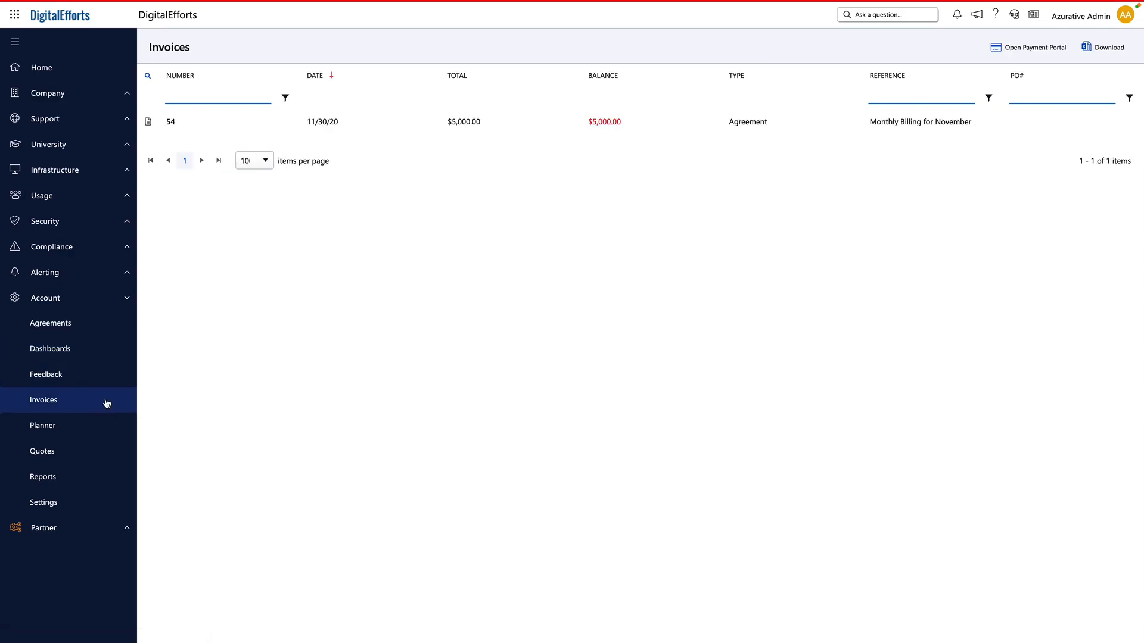
click(42, 451)
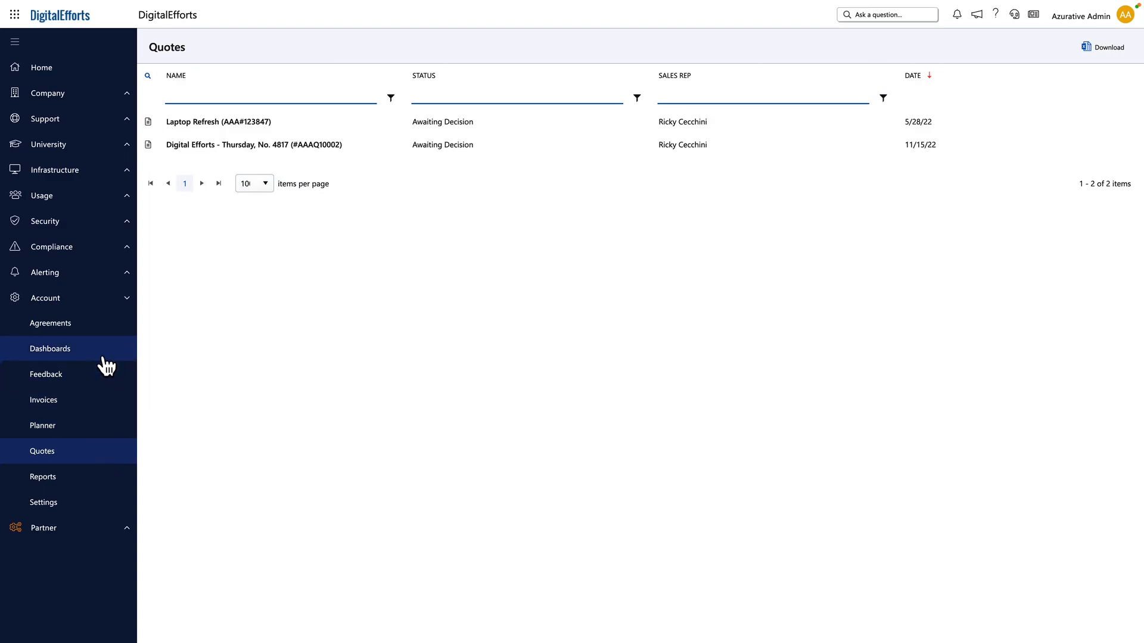
click(50, 348)
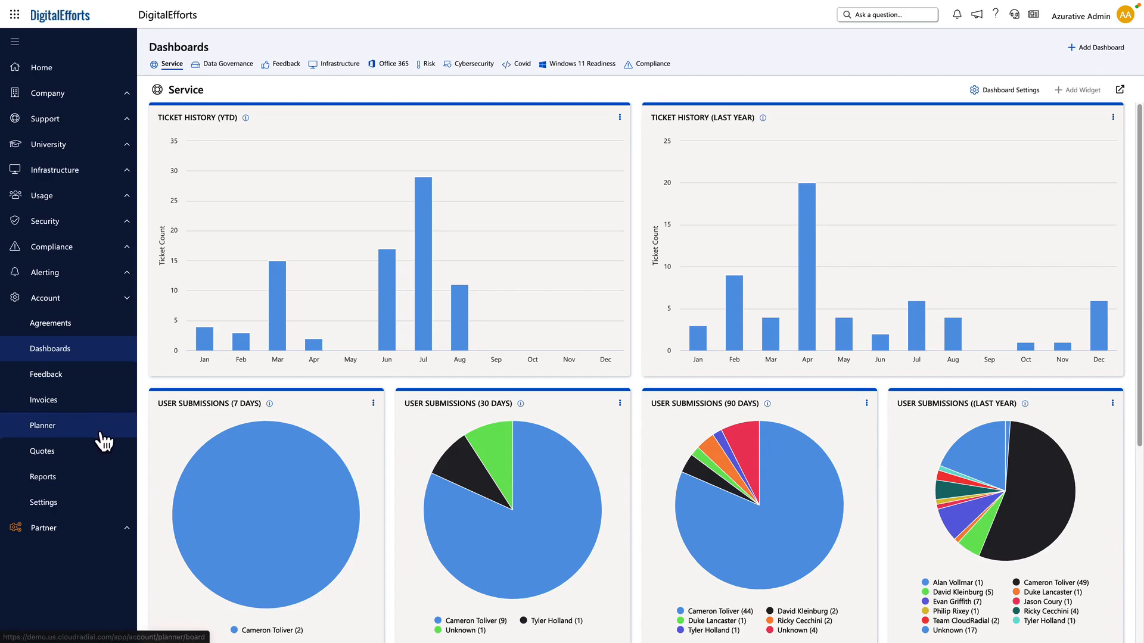
Open the Planner board, then view and close the Managed Security item
click(42, 425)
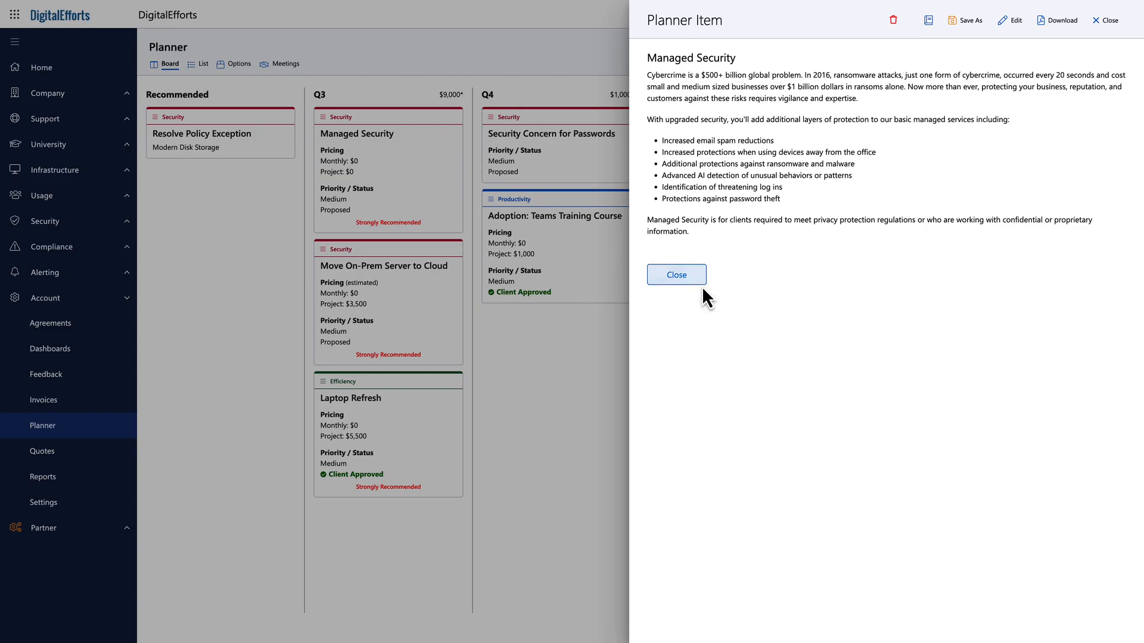
mouse_move(713, 303)
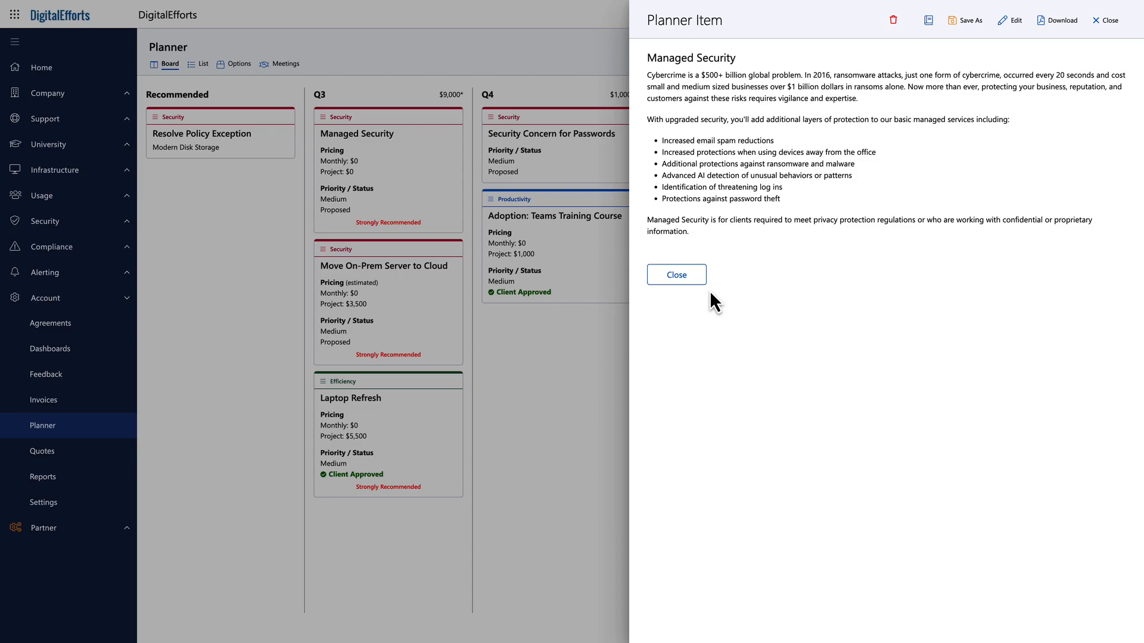
click(677, 275)
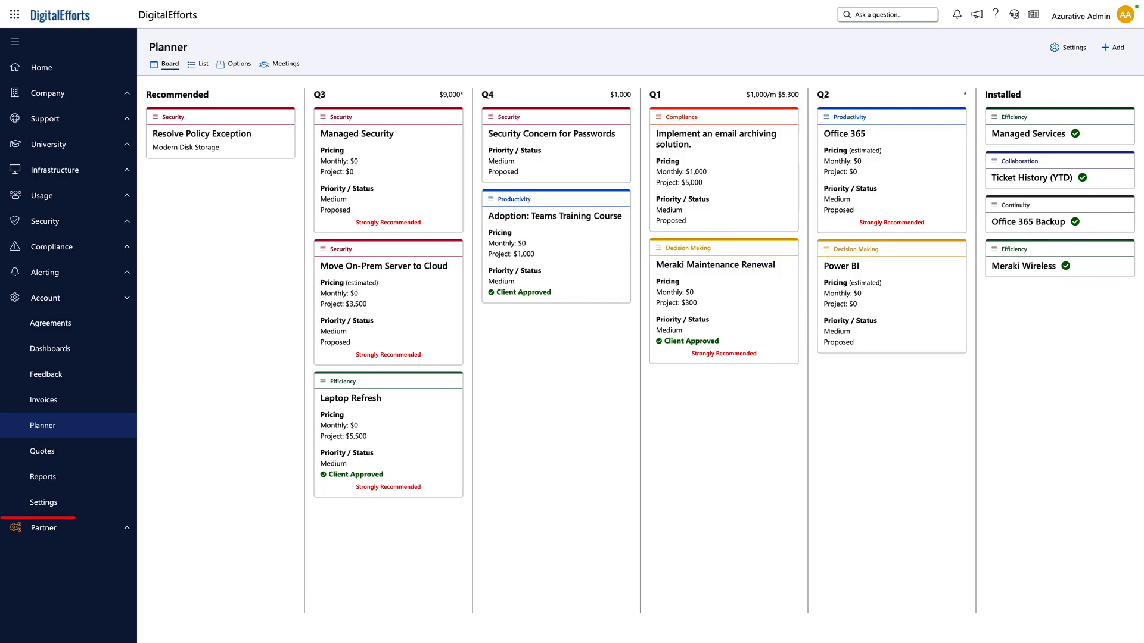
click(43, 528)
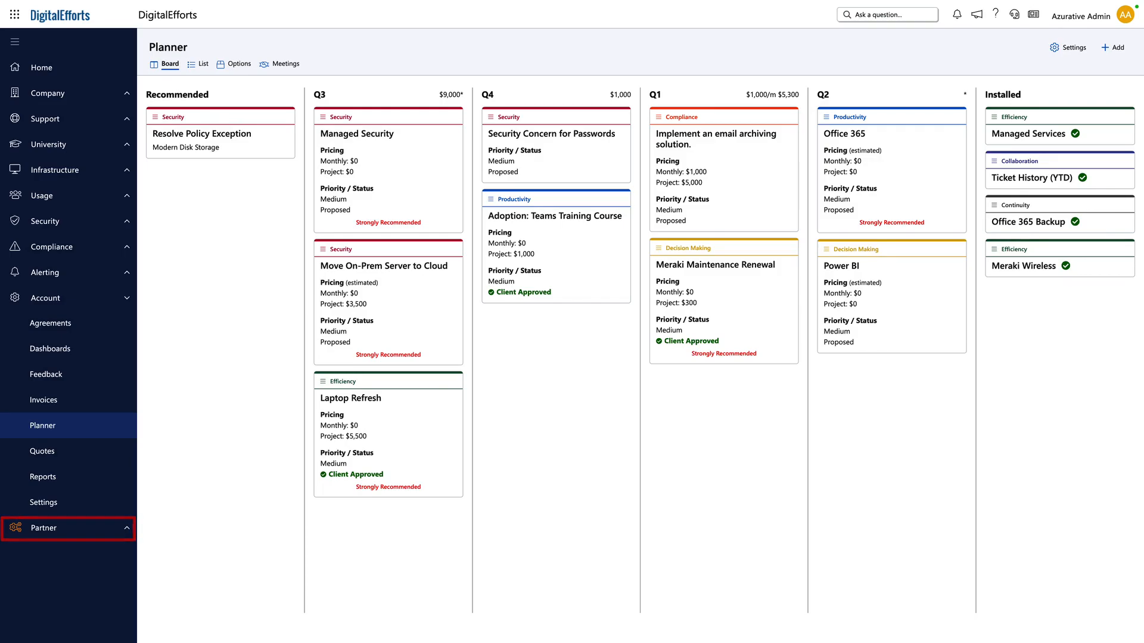
Expand the Partner section and browse the client companies list and partner content library
click(43, 529)
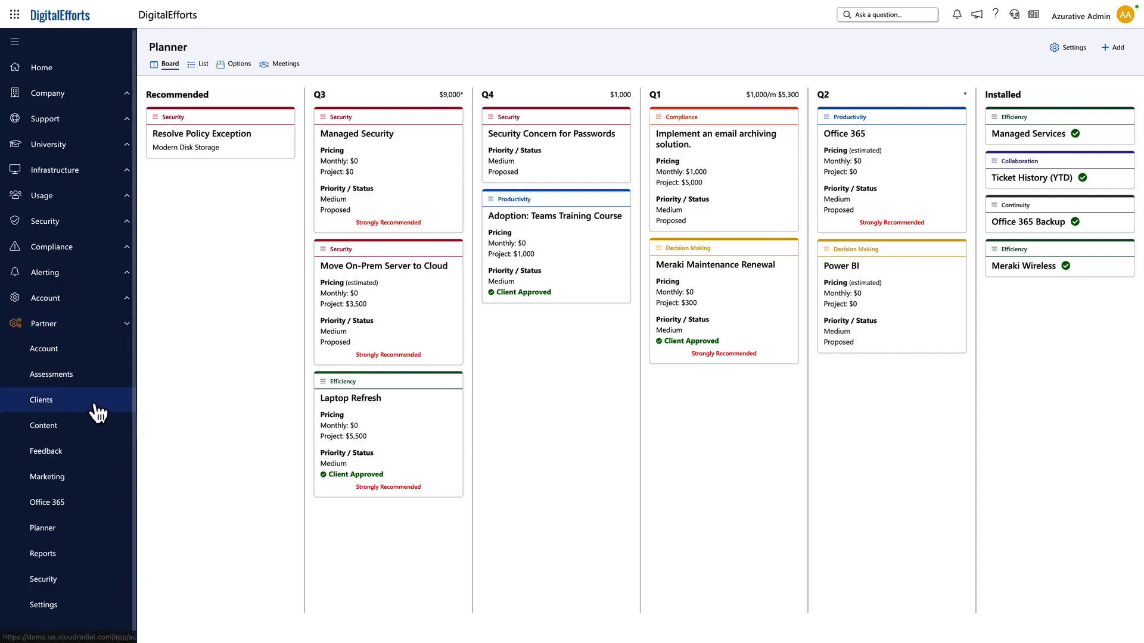
click(41, 400)
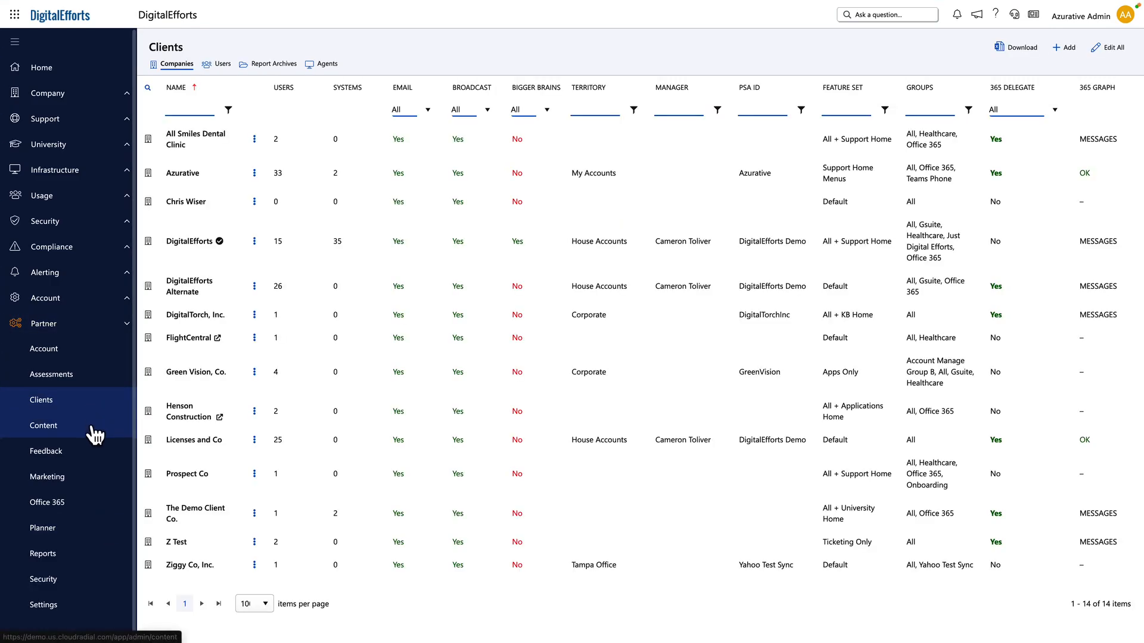
click(43, 425)
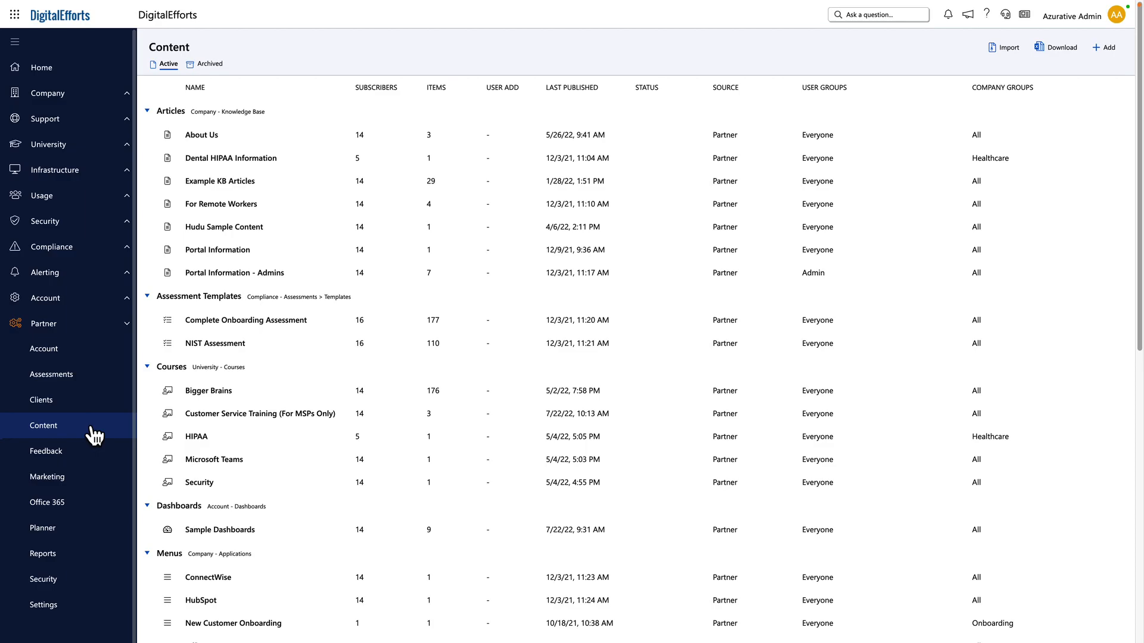
View the Planner's Sales Matrix across all clients, then return to the Support home page
click(42, 528)
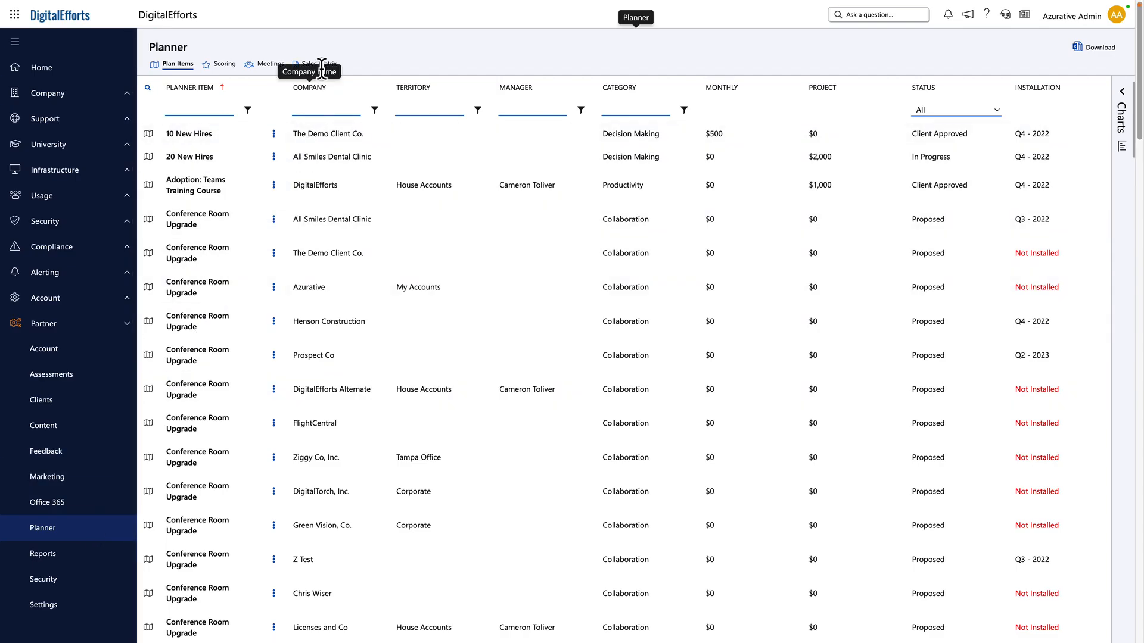
click(320, 64)
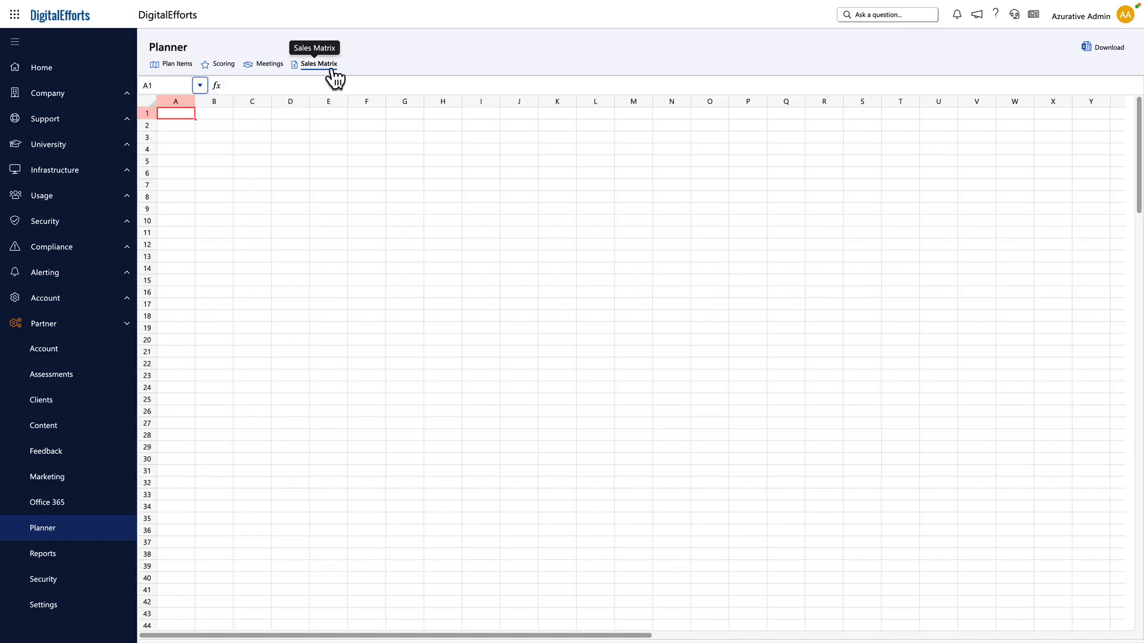
click(322, 64)
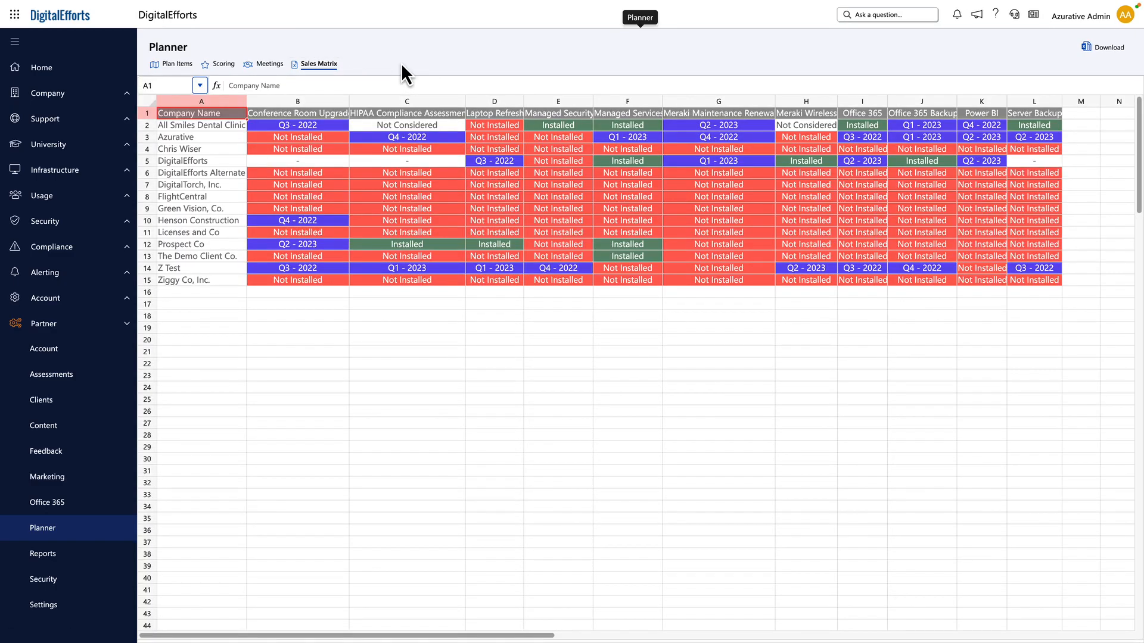
mouse_move(412, 62)
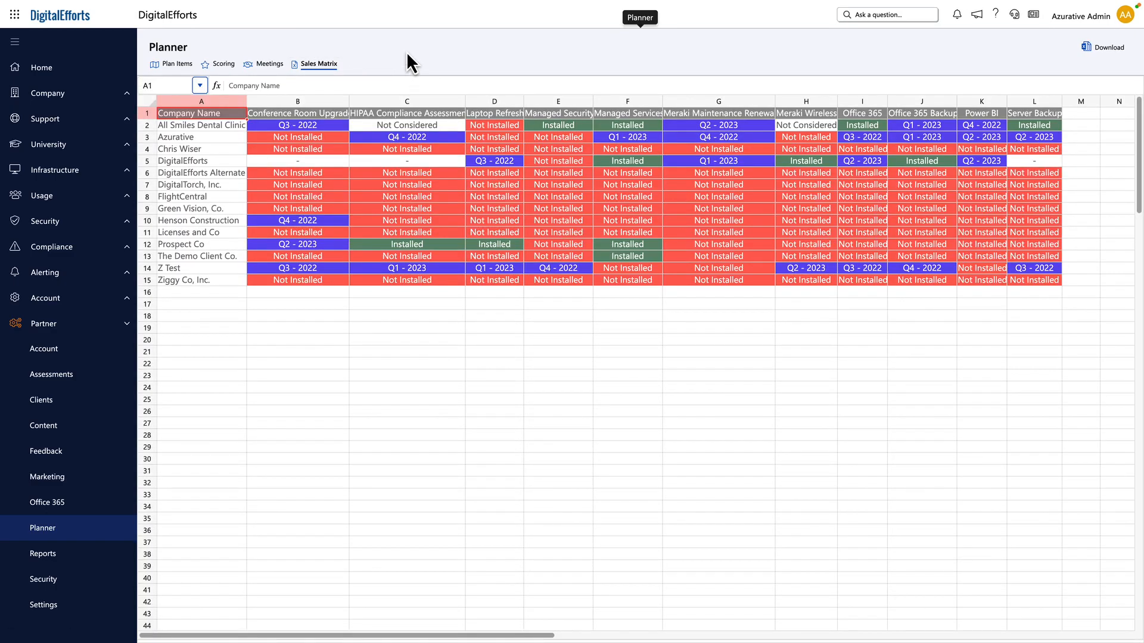
click(44, 118)
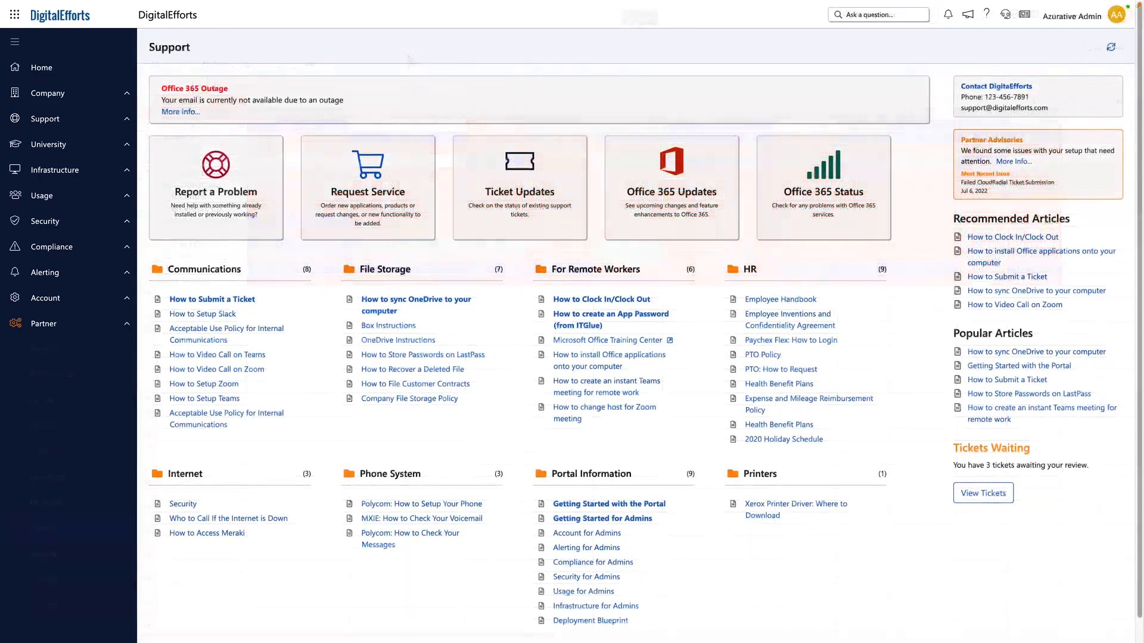